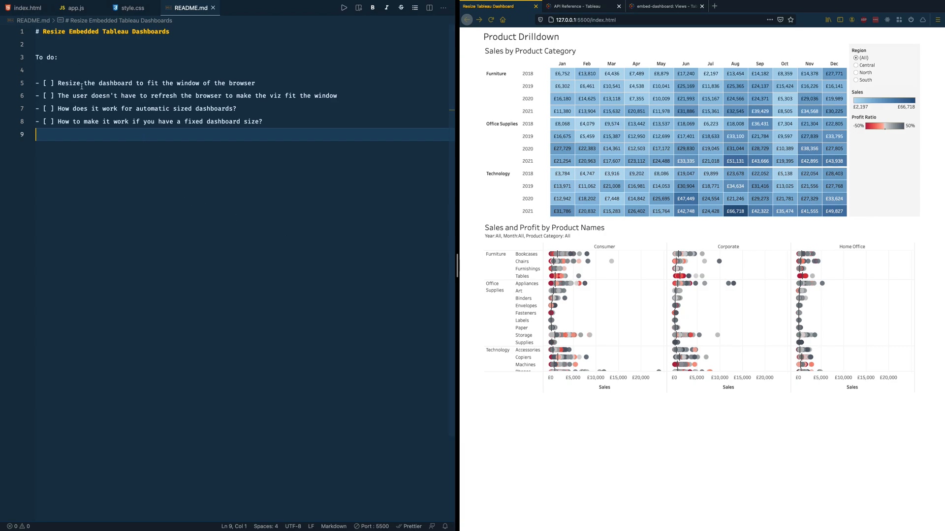
Step: Highlight the README to-do items on automatic and fixed dashboard sizing, then switch to index.html
click(66, 83)
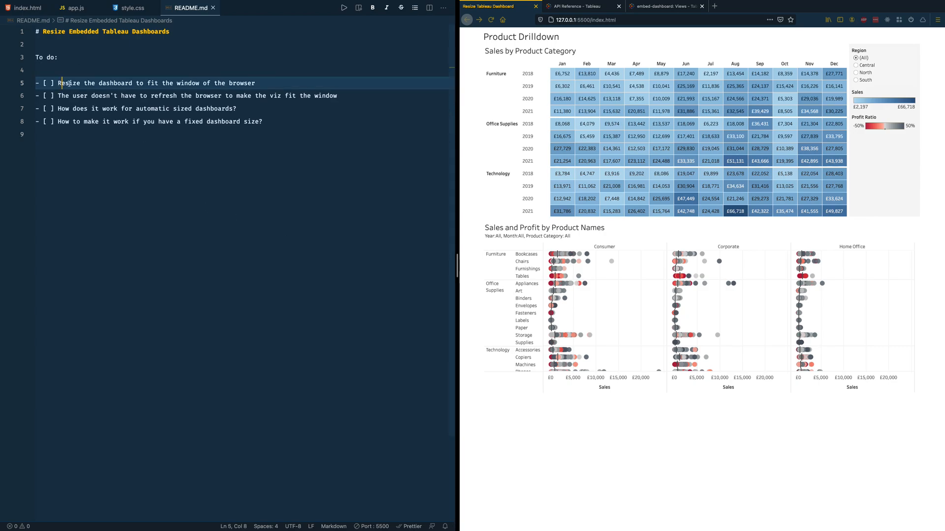
drag(59, 83, 165, 83)
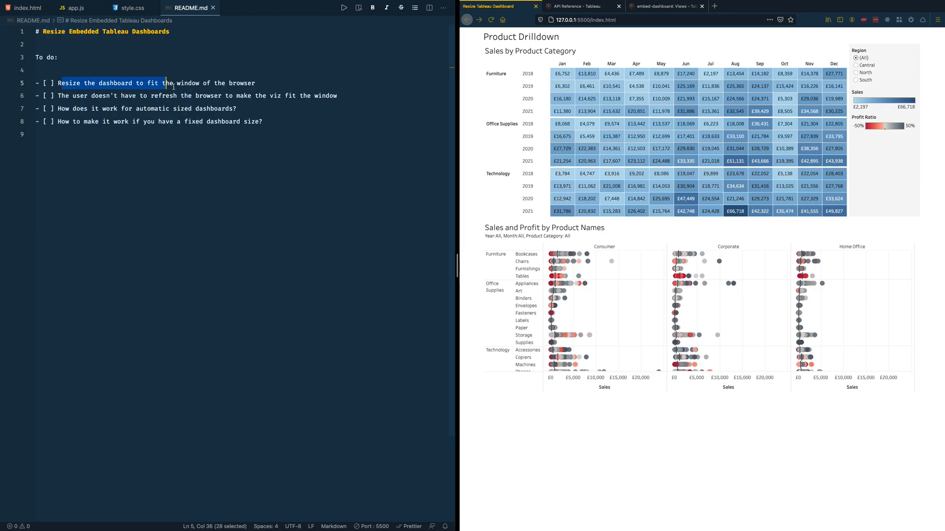
mouse_move(471, 47)
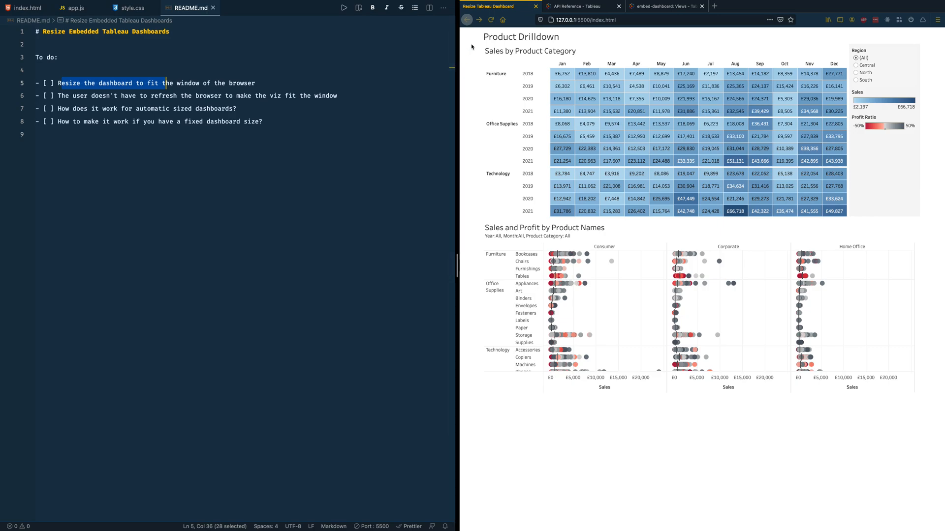
mouse_move(581, 38)
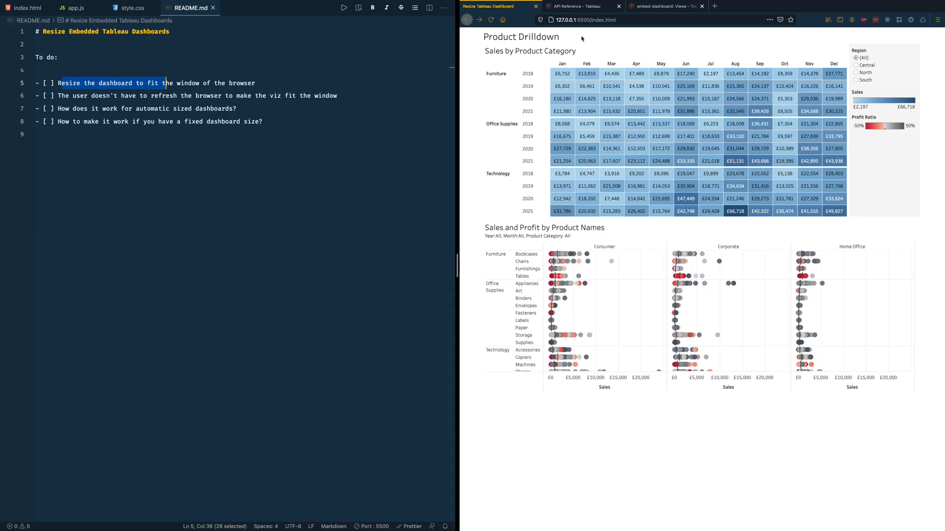
mouse_move(936, 431)
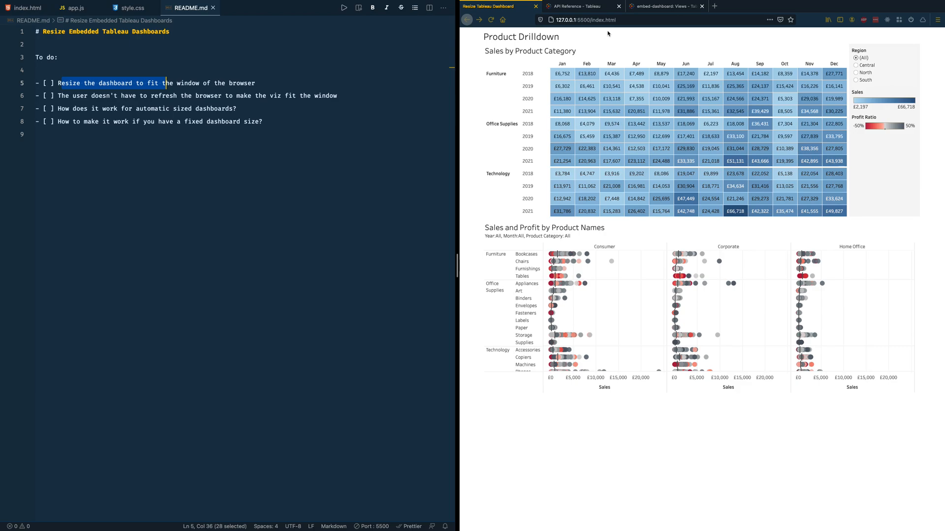
click(237, 109)
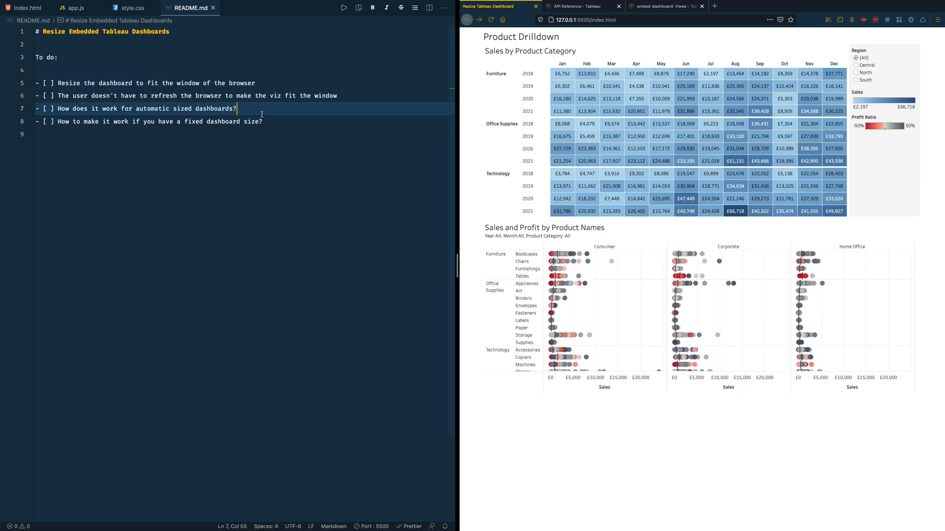
drag(114, 96, 229, 95)
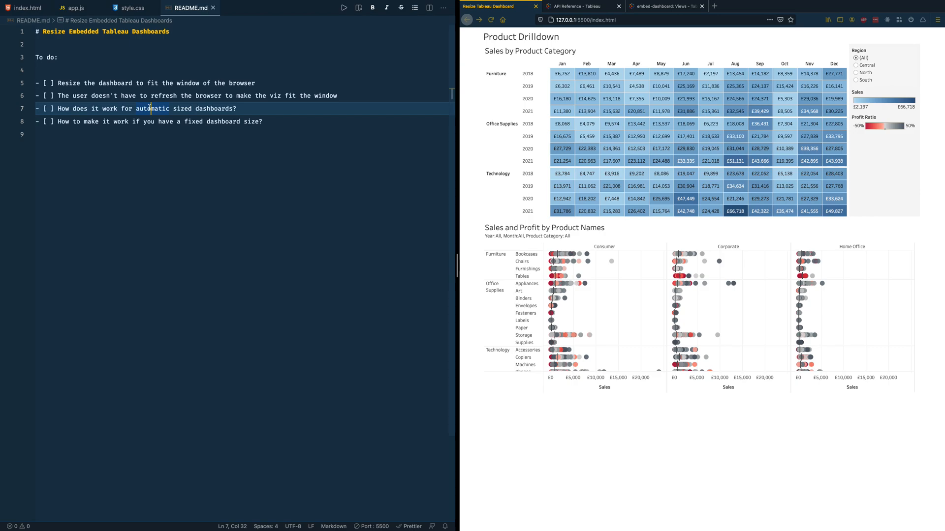
click(187, 122)
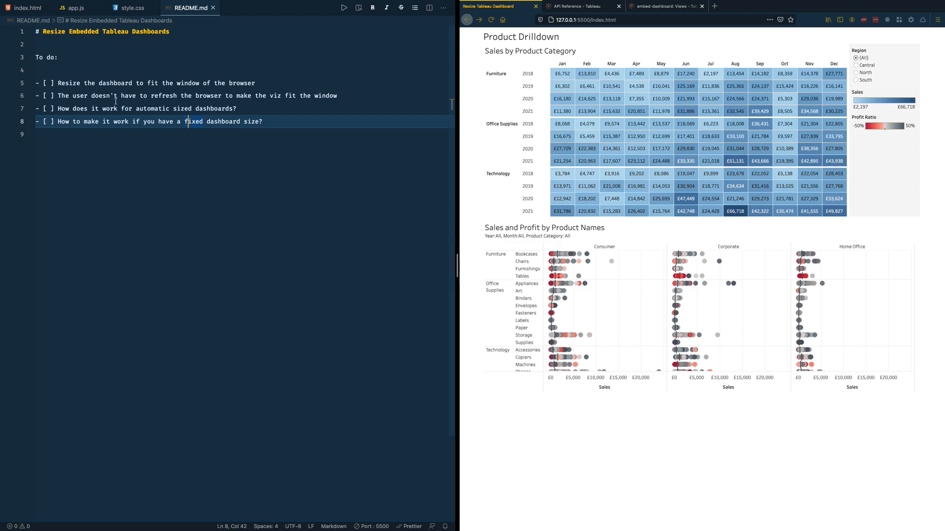
click(28, 8)
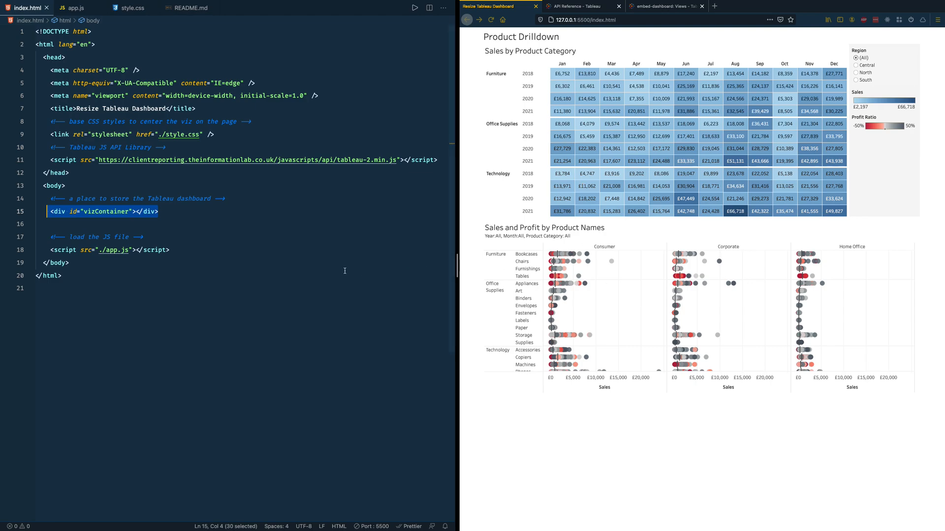
Step: Point out the Tableau JS library script line, then review the body flexbox rule in style.css
click(65, 186)
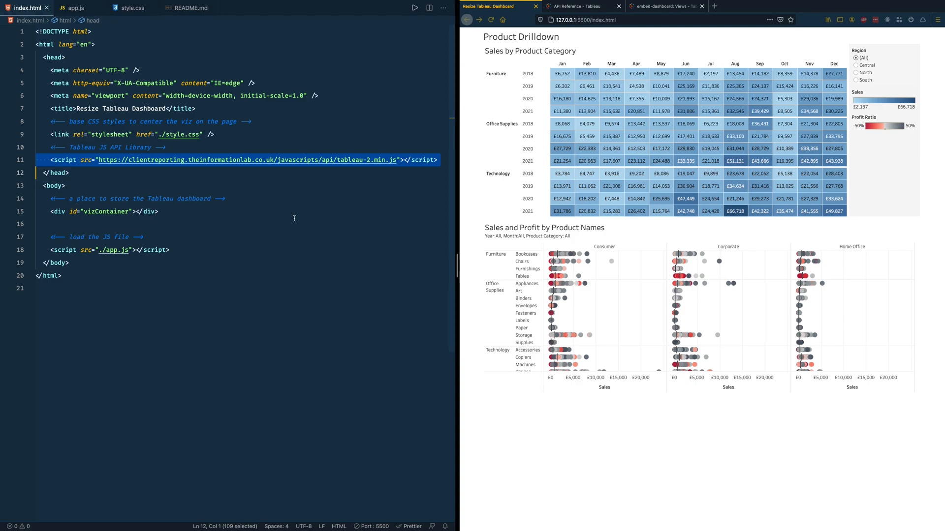
mouse_move(227, 139)
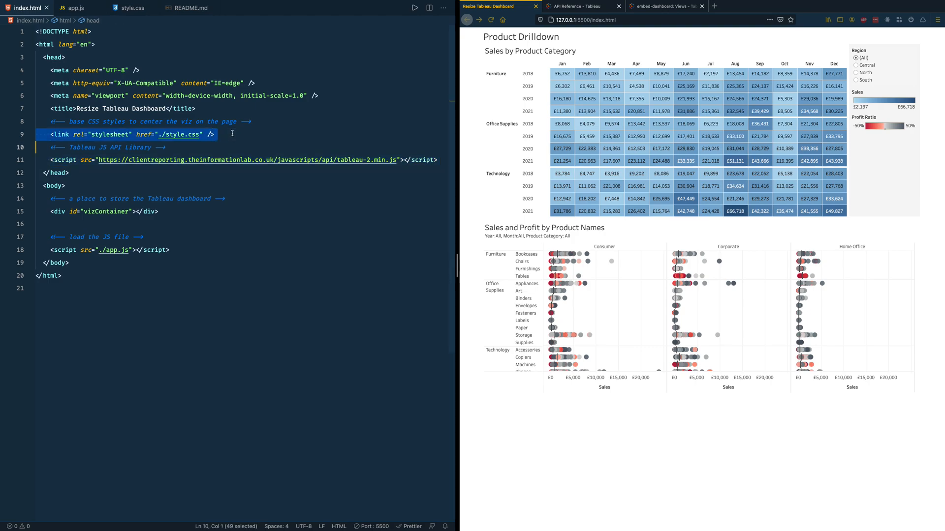
click(128, 8)
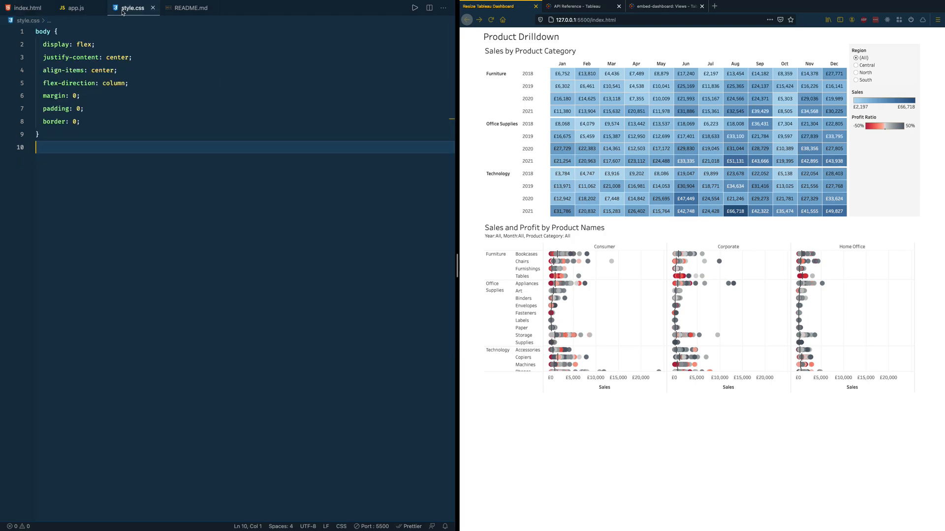
drag(42, 96, 79, 121)
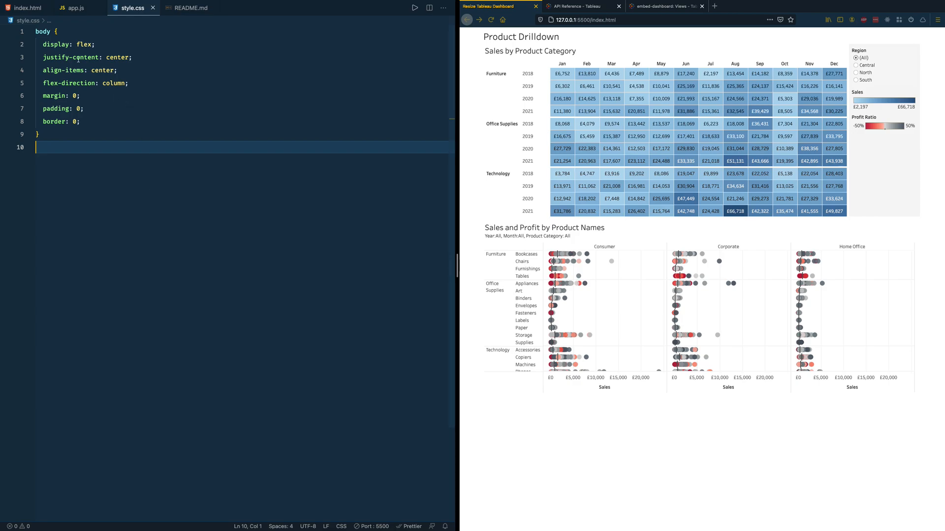
mouse_move(71, 8)
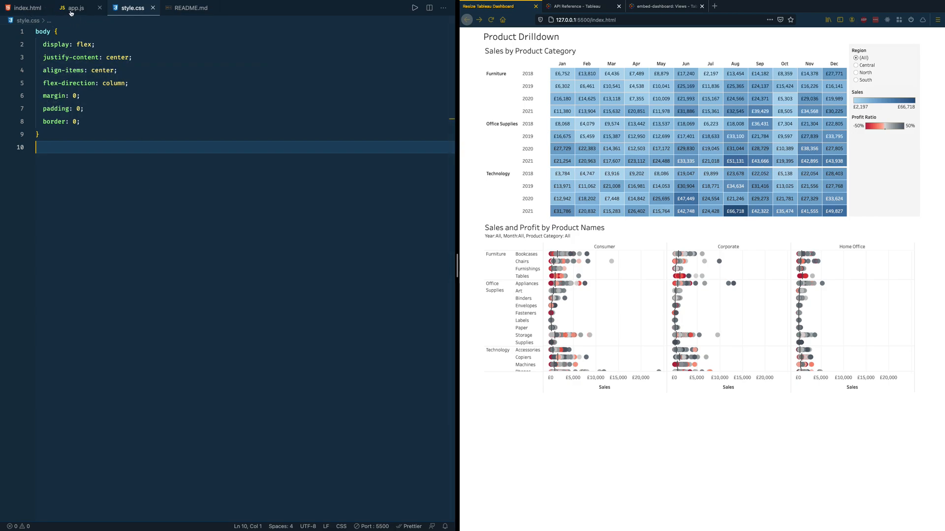
Step: Show app.js, highlighting the fixedURL variable and the autoURL used in initViz
click(75, 8)
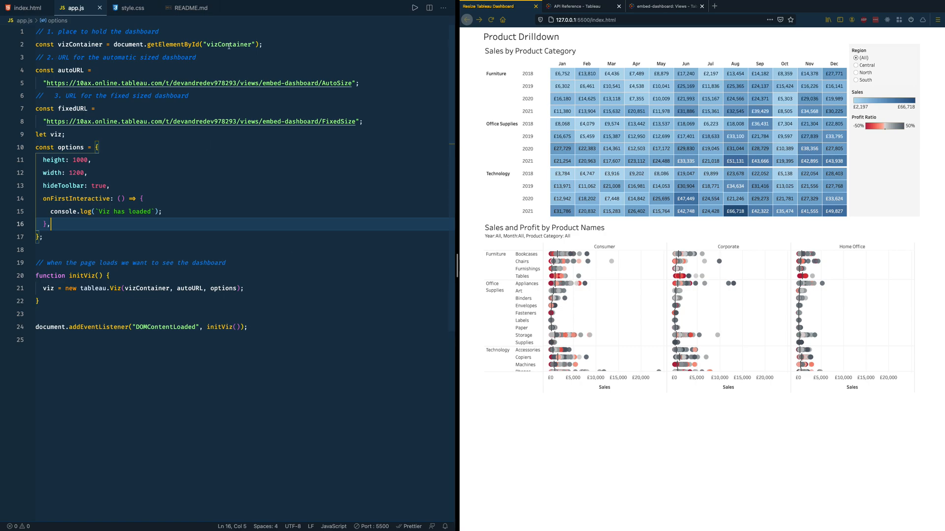
double_click(230, 44)
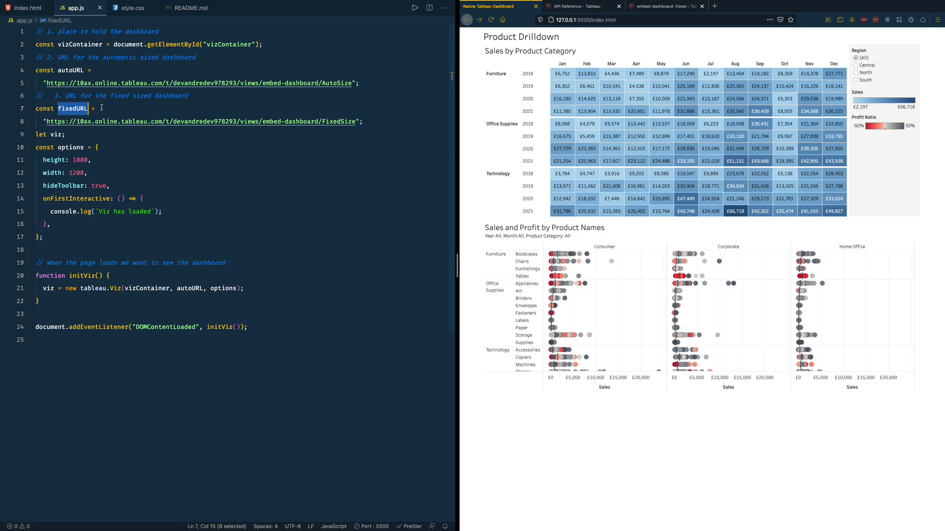
mouse_move(91, 134)
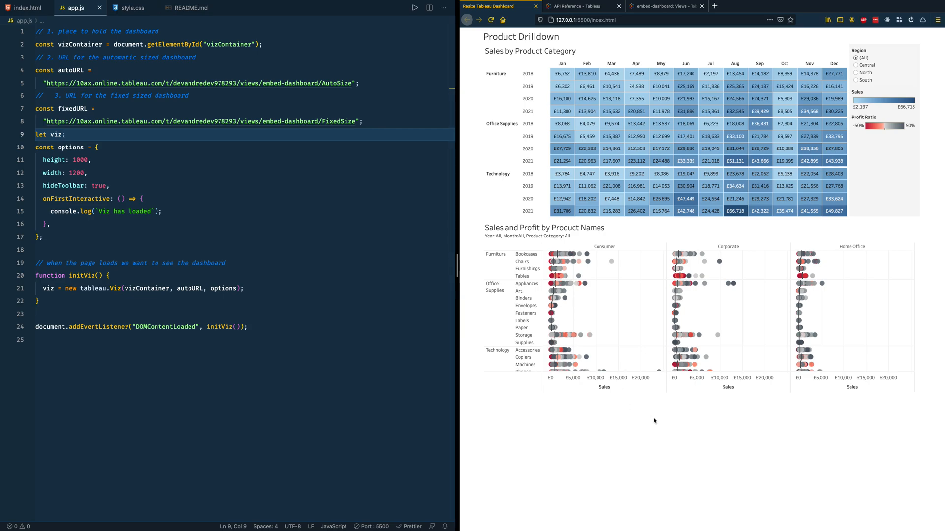
mouse_move(691, 449)
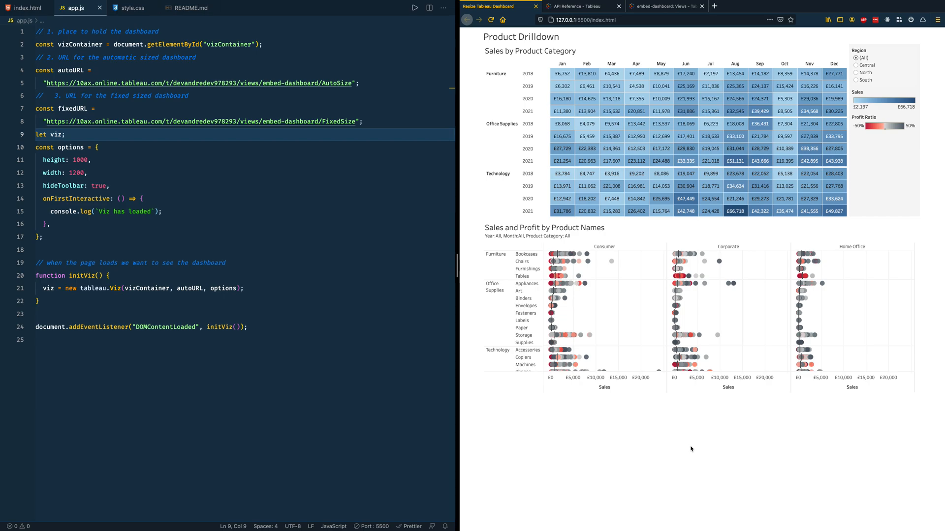
mouse_move(76, 163)
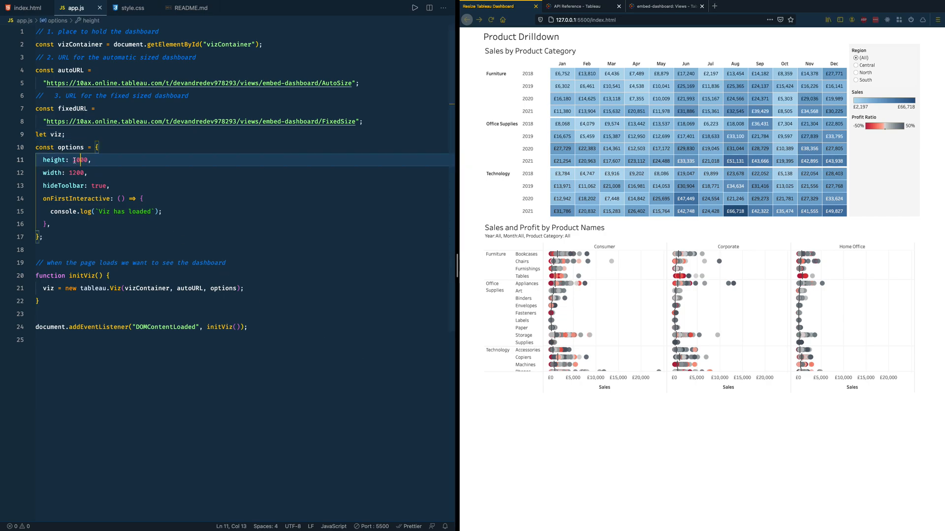
double_click(189, 289)
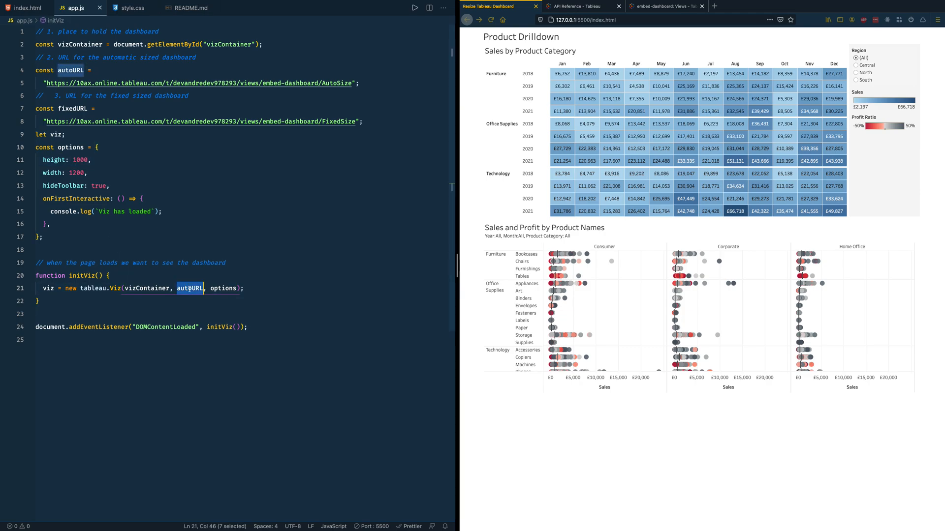
mouse_move(543, 88)
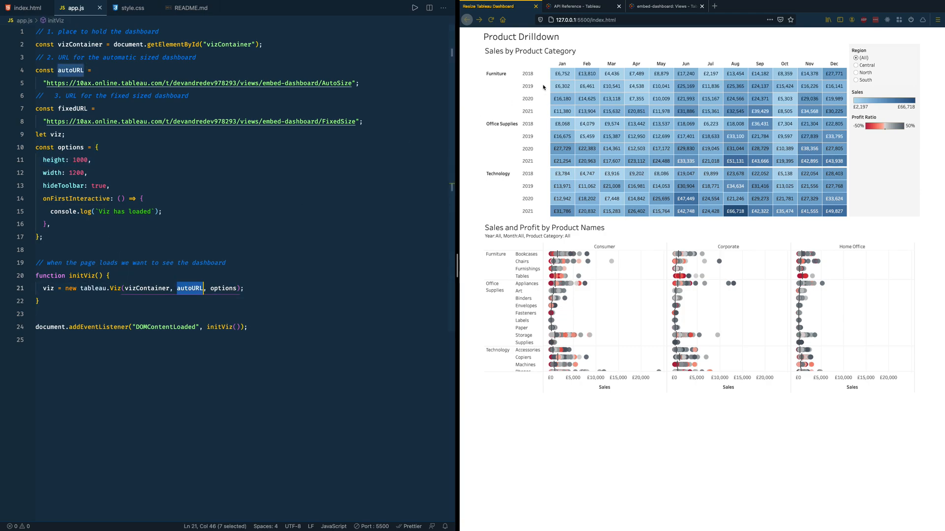
Step: View the AutoSize dashboard of the embed-dashboard workbook in Tableau Online
click(663, 6)
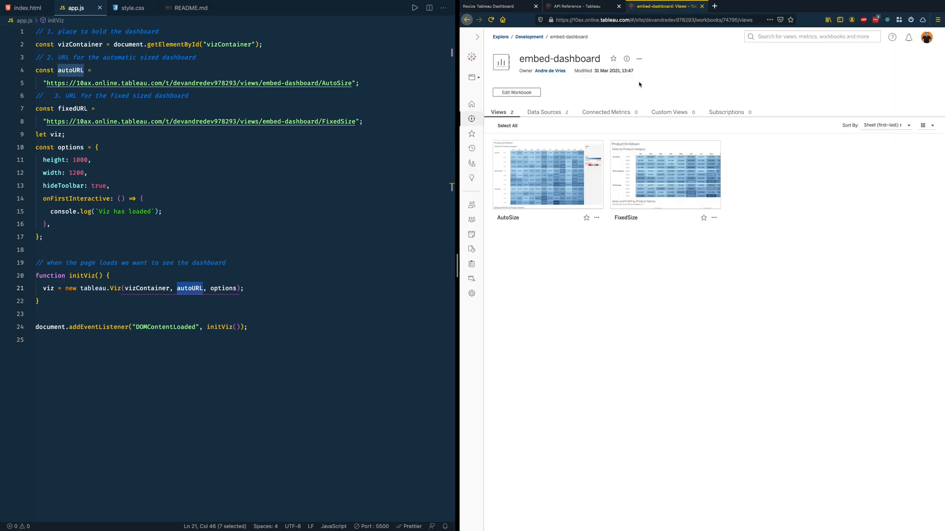
mouse_move(546, 174)
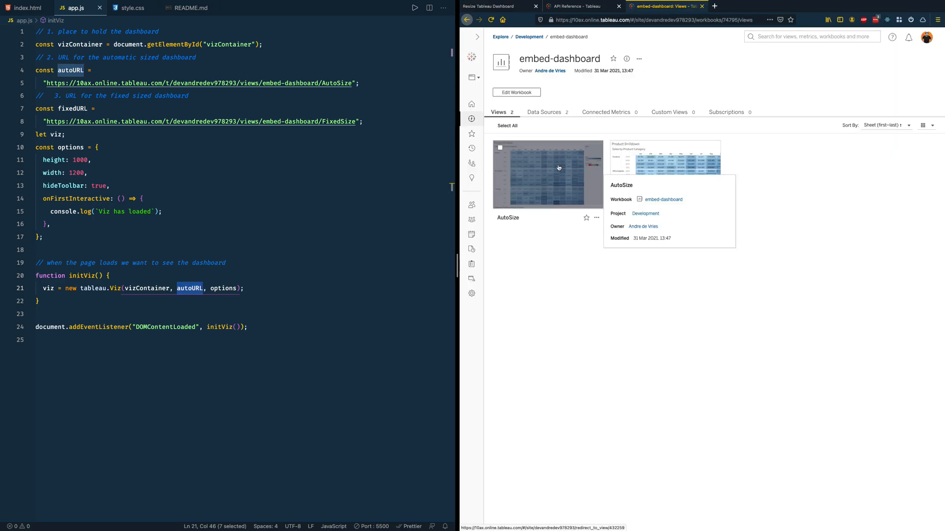
click(547, 173)
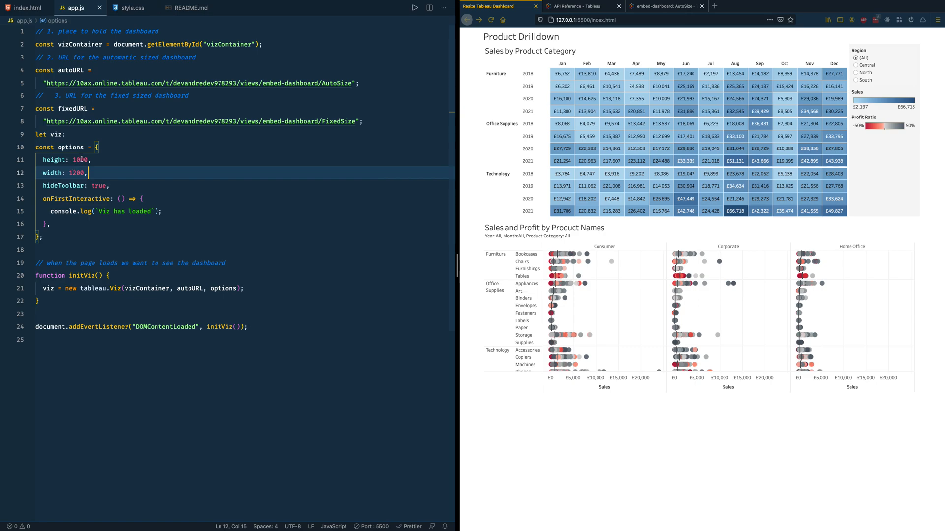
Step: Make the options use window.innerHeight and window.innerWidth and reload the embedded dashboard
text(window.innerHeight)
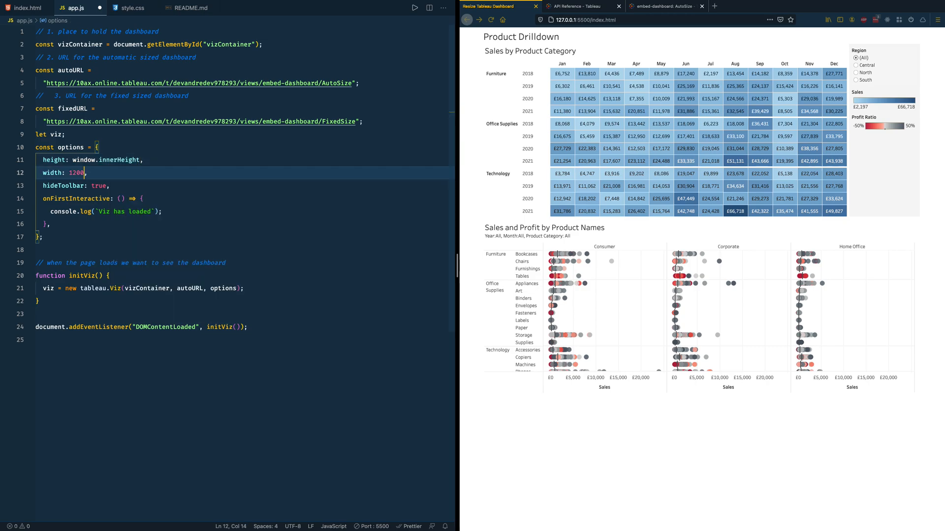
text(window.innerWidth)
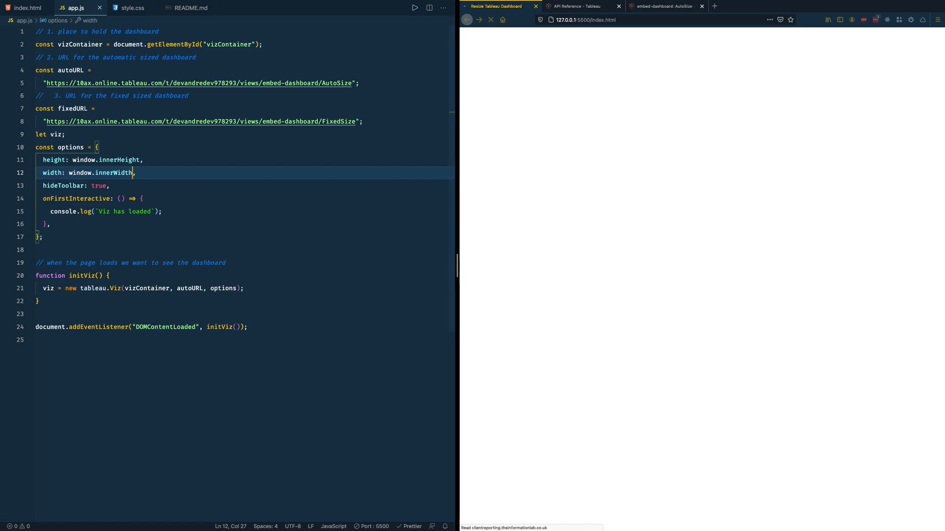
click(490, 20)
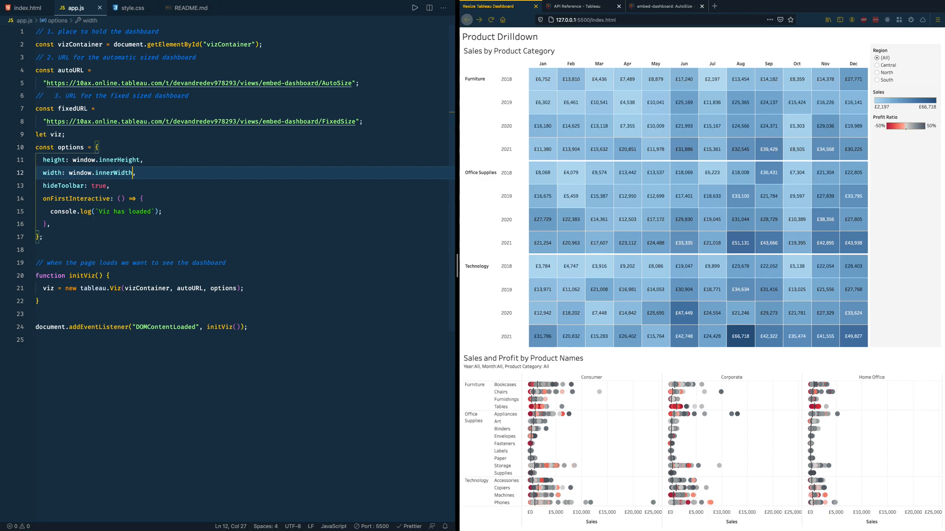
mouse_move(603, 51)
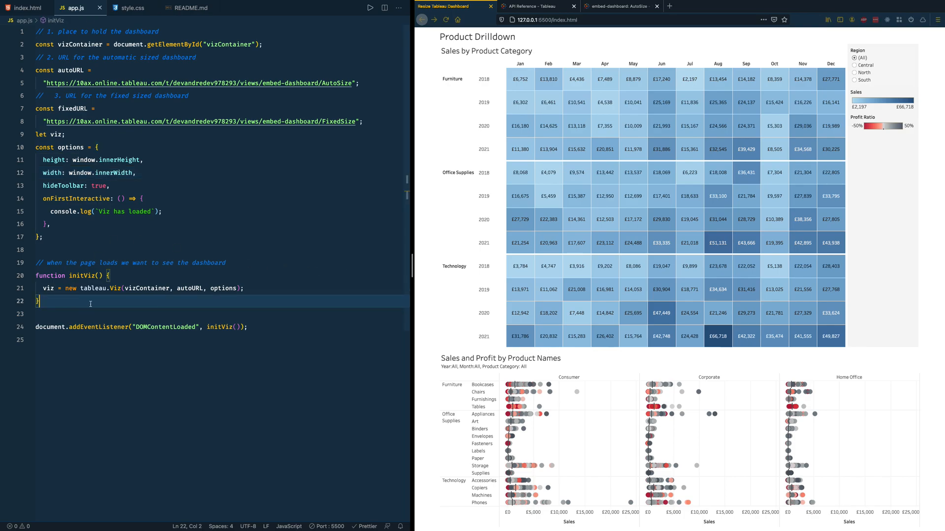
Step: Start a window.addEventListener('resize', ...) handler below initViz
key(Enter)
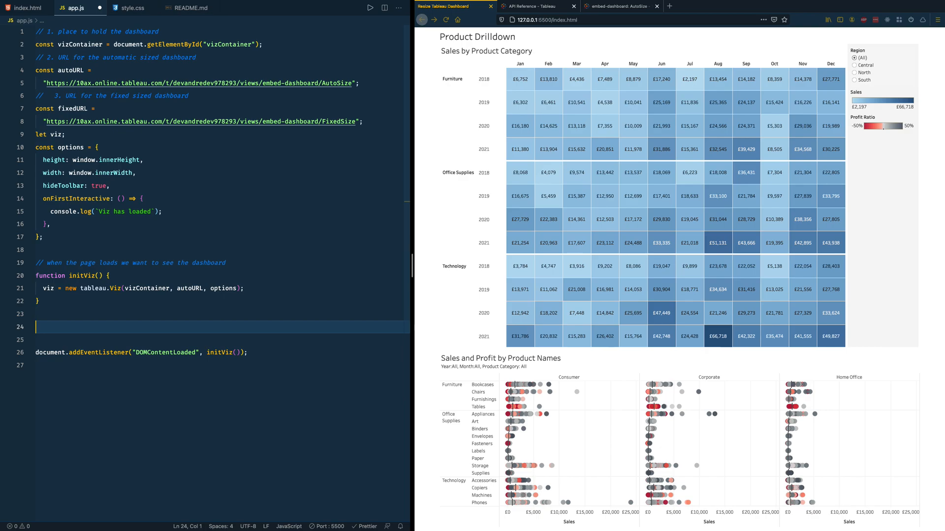
text(windo)
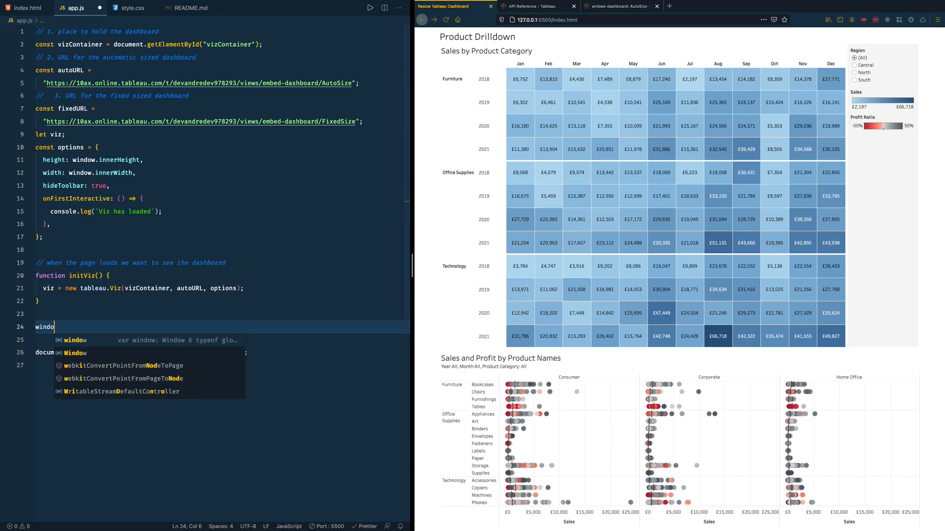
text(.addEventListener(')
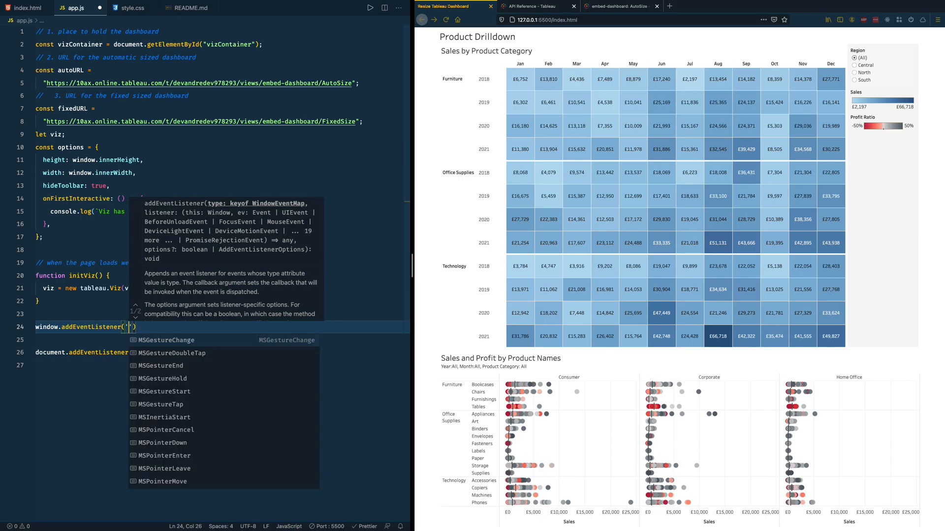
text(re)
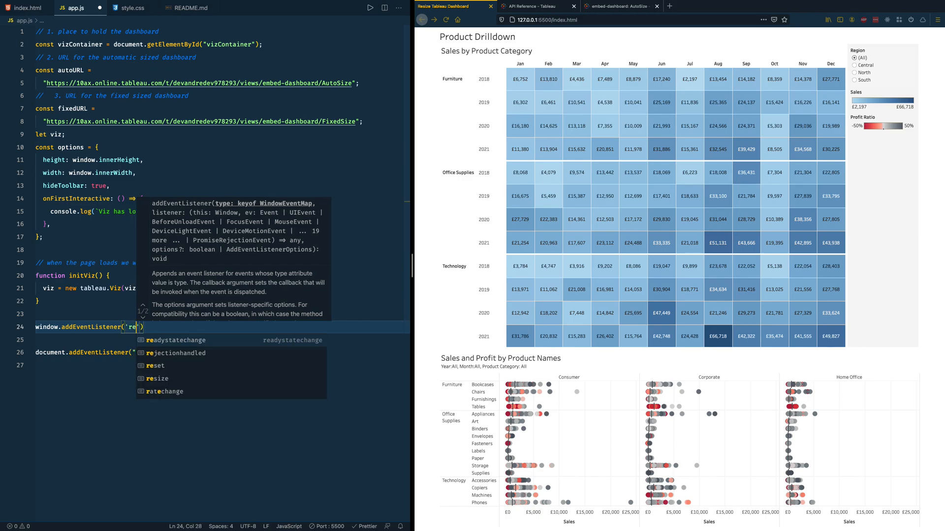
text(size)
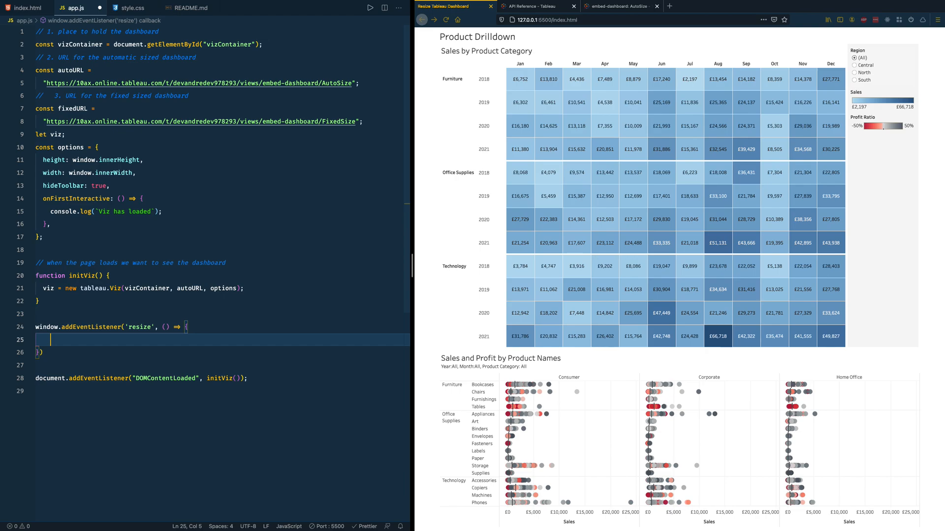
Step: Log 'Resizing the window' with window.innerHeight and window.innerWidth inside the handler
text(console.log(`)
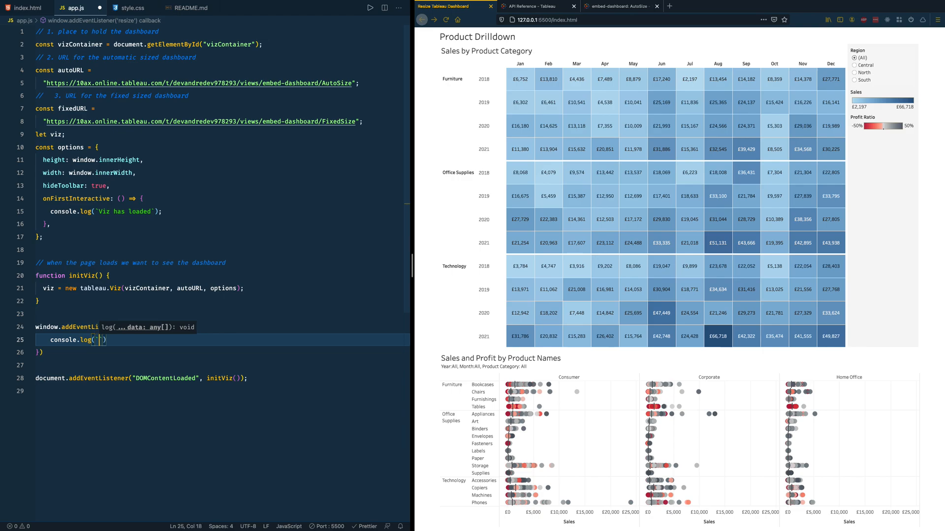
text(Resizing the)
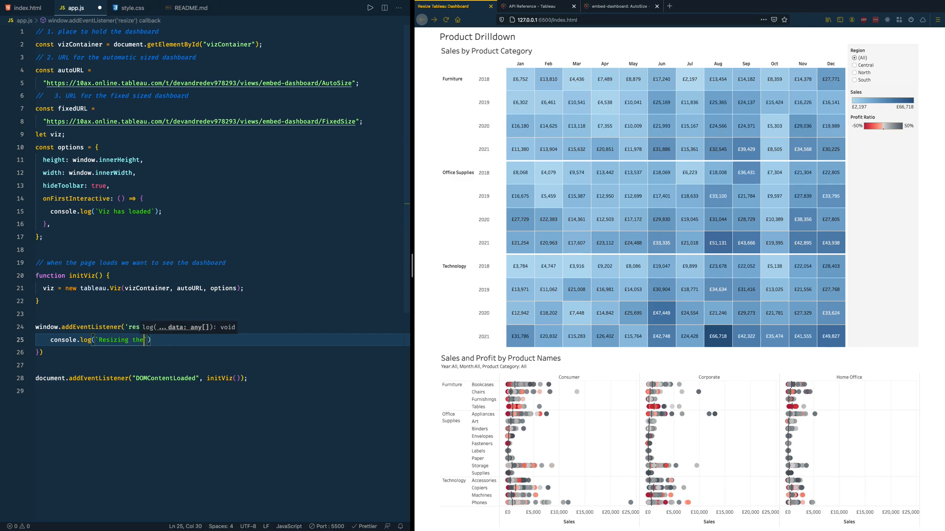
text(window)
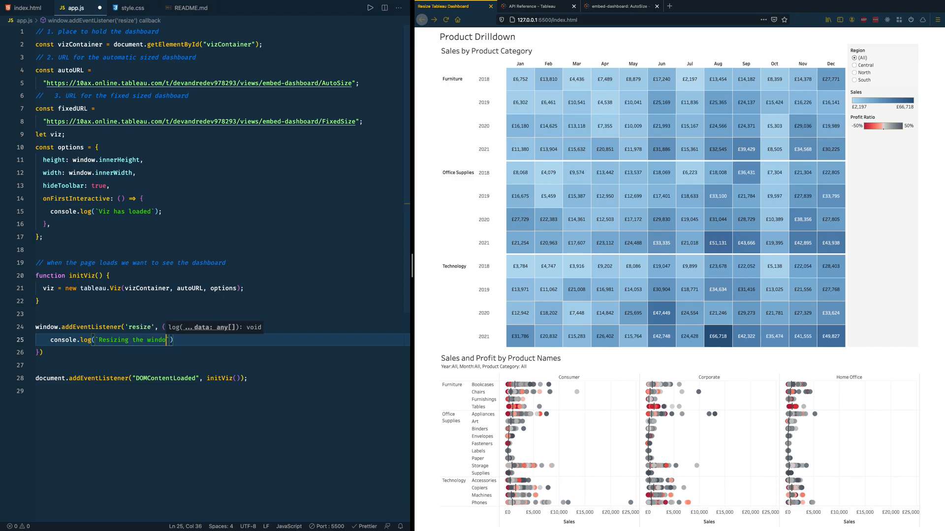
text(${window)
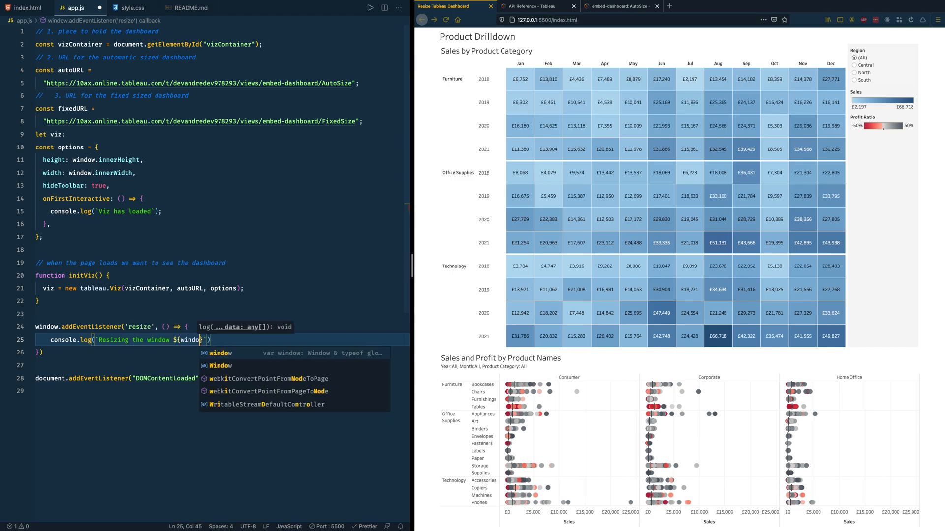
text(.innerHeight}, ${windo)
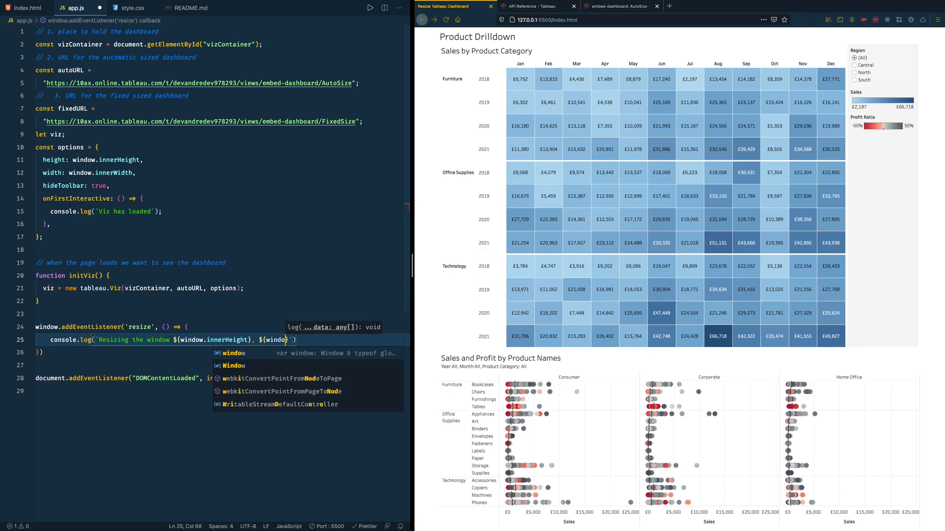
text(.)
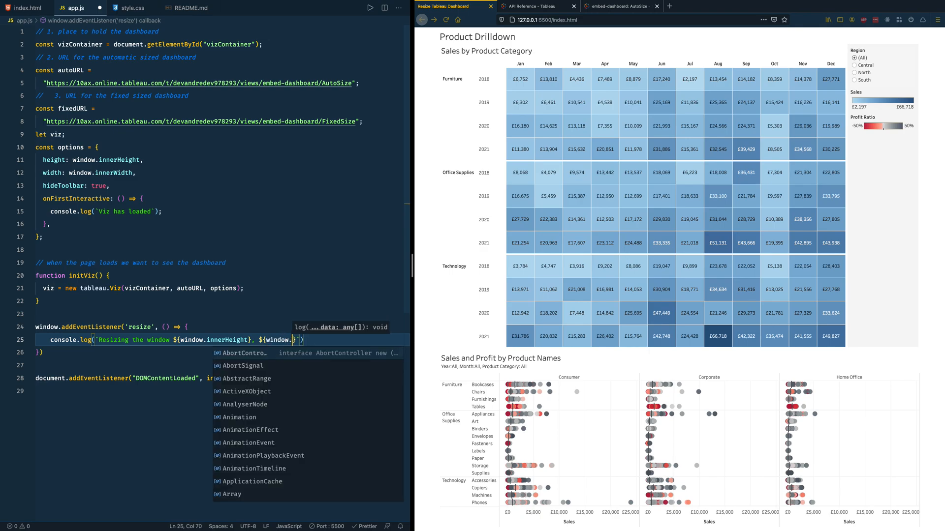
text(innerWidth)
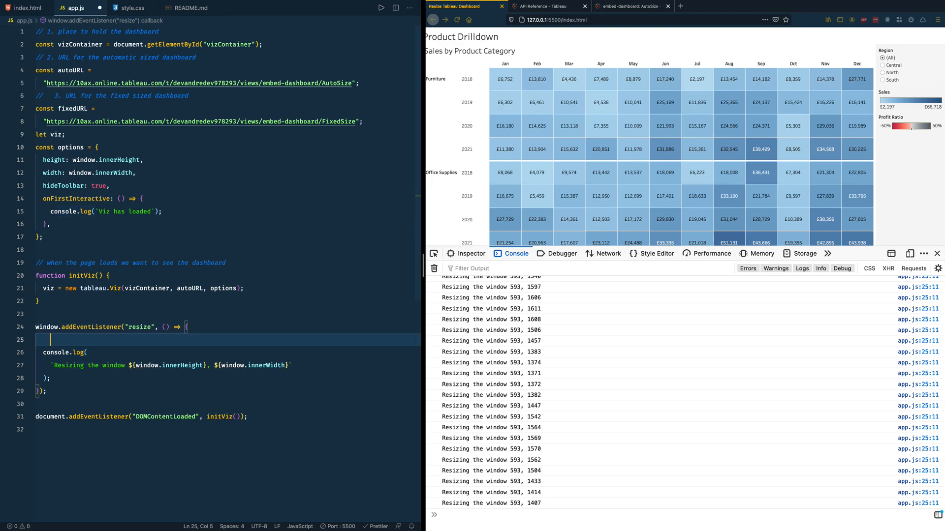
Step: Define autoResize with const width and height from window.innerWidth and innerHeight
key(Backspace)
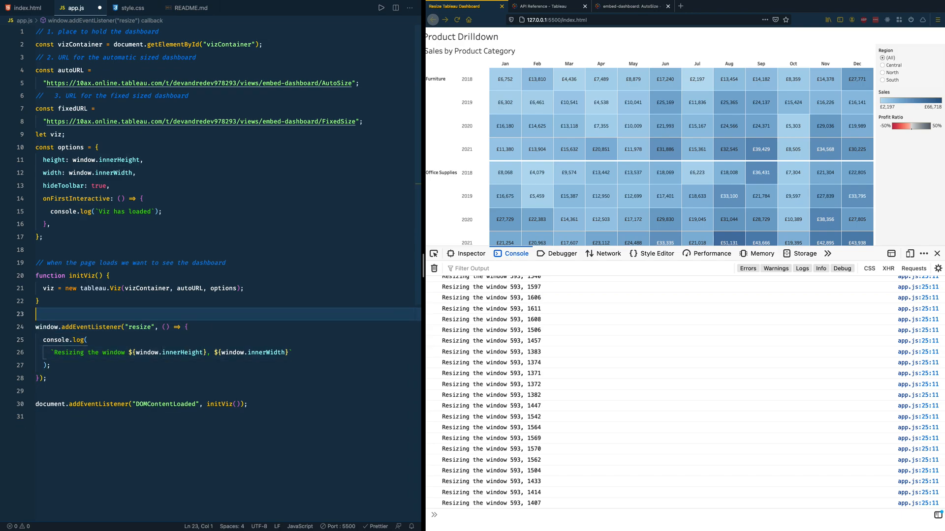
text(function)
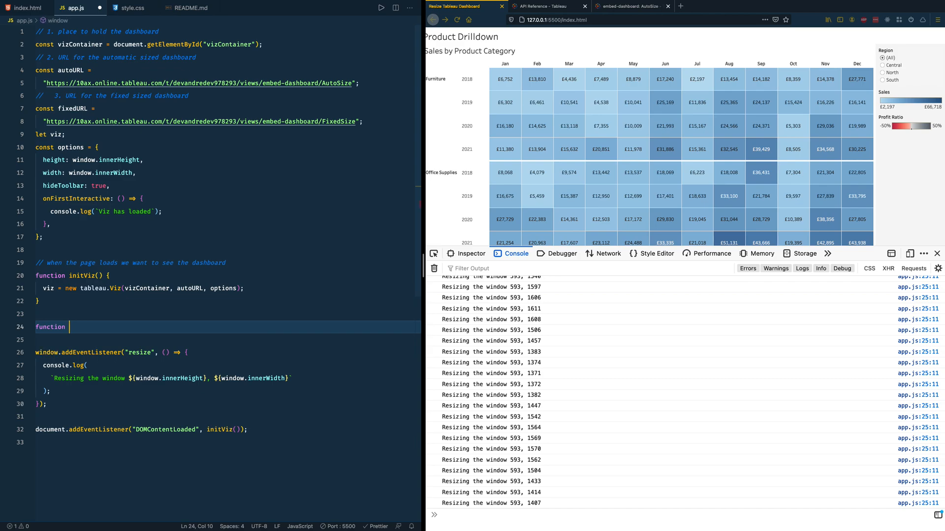
text(autoResize() {)
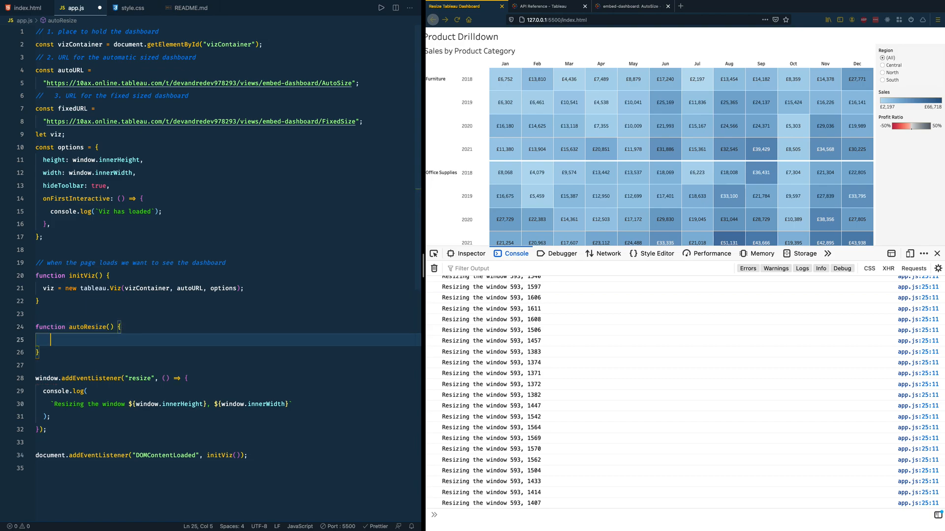
text(const)
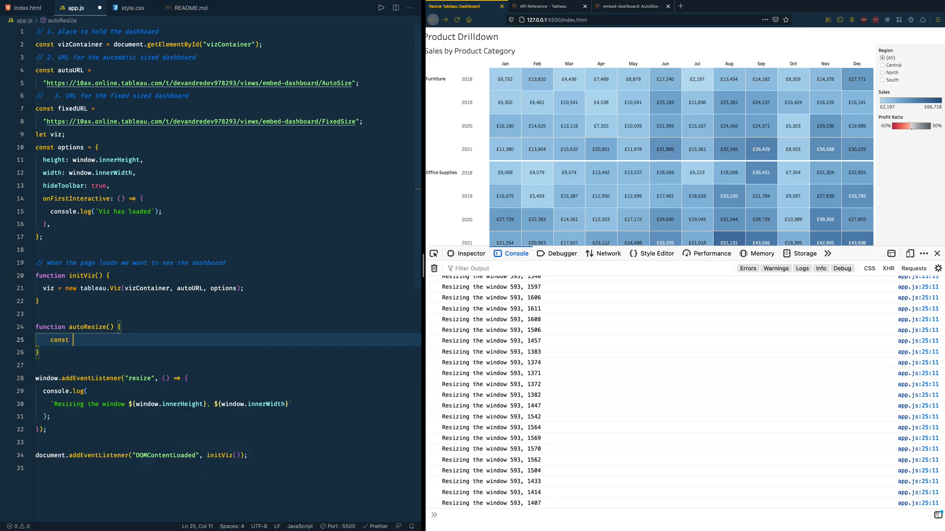
text(width =)
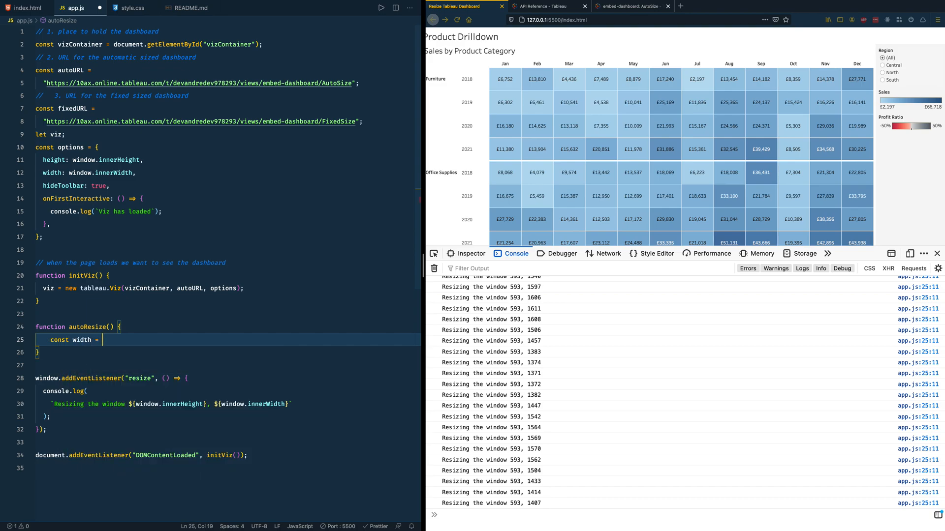
text(window)
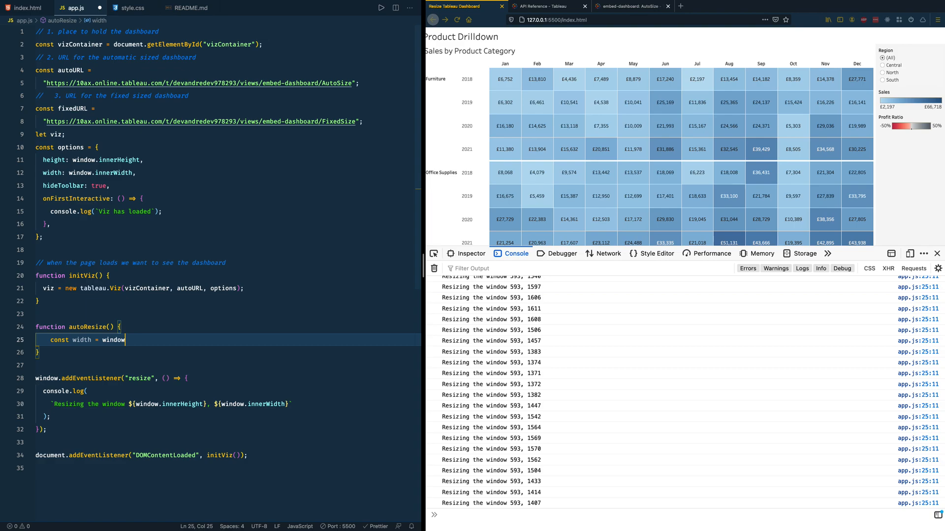
text(.innerWidth)
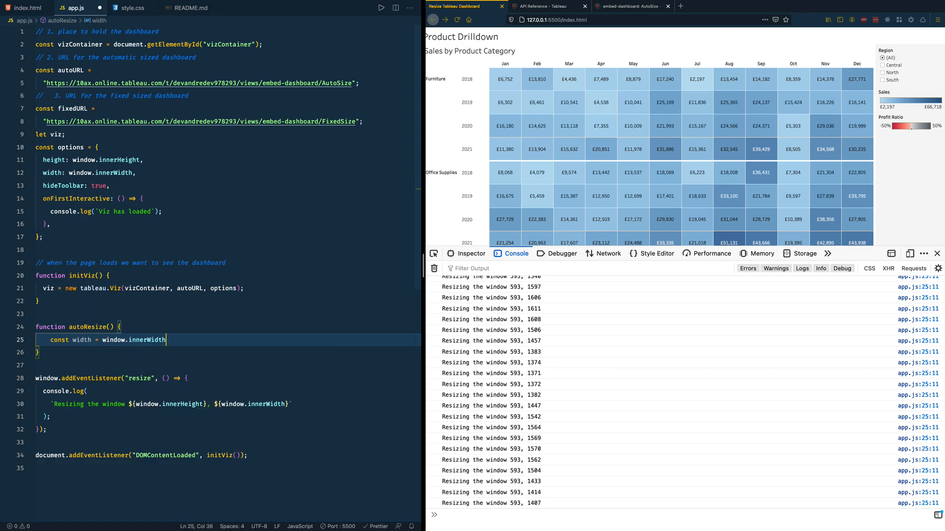
text(const width = window.innerW)
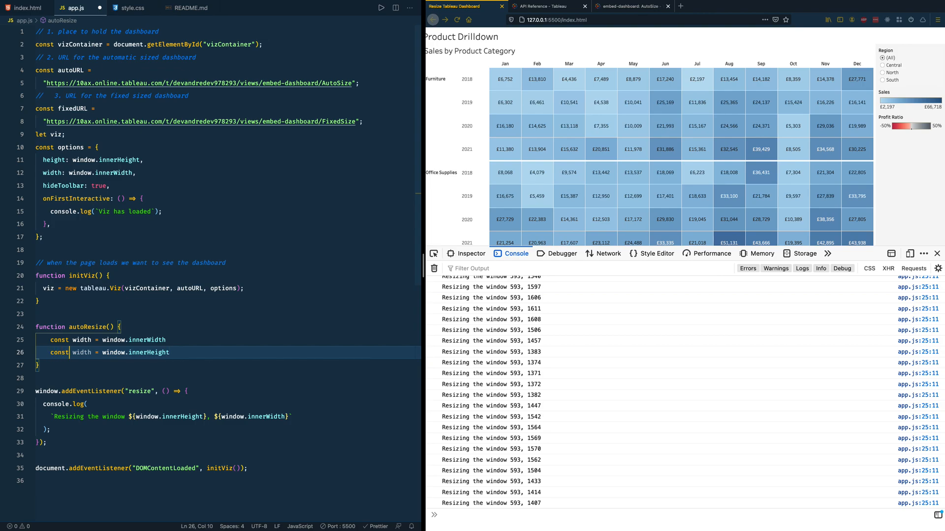
text(heigh)
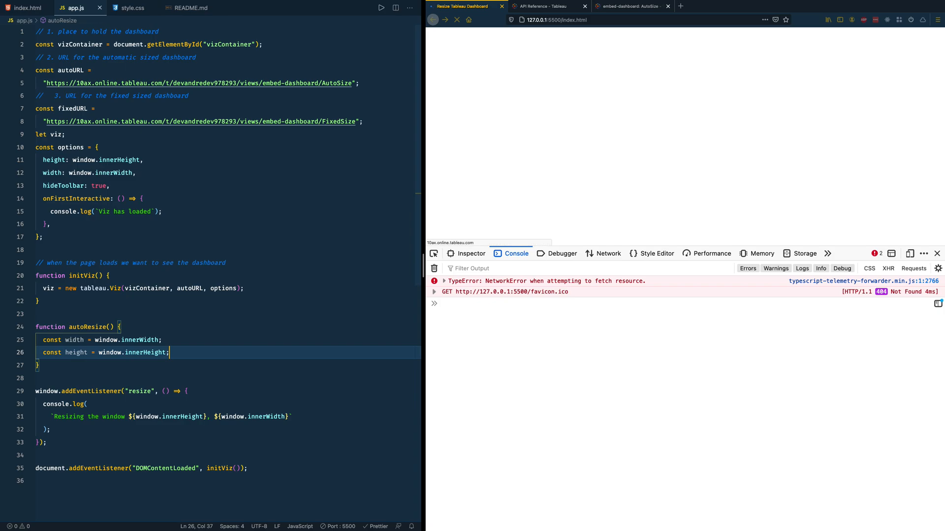
Step: Call viz.setFrameSize(width, height) inside autoResize
key(Enter)
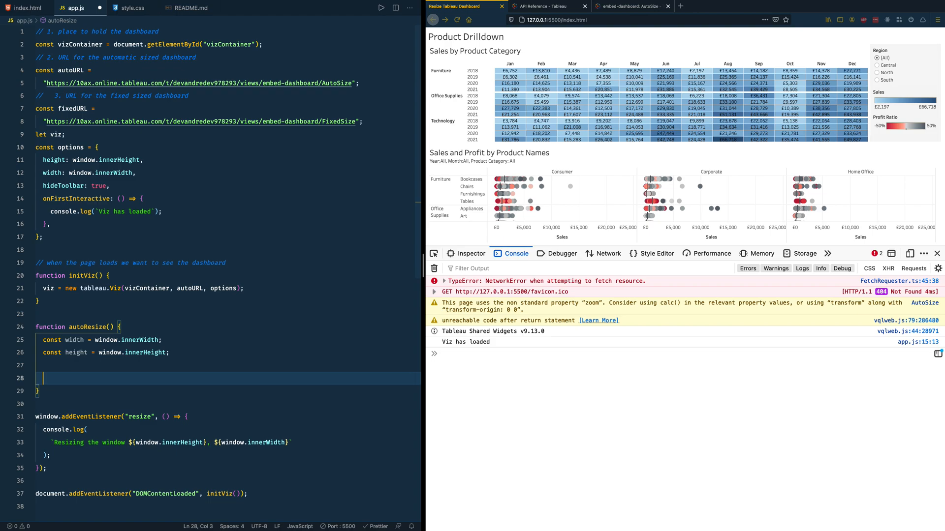
text(viz.setFrameSize)
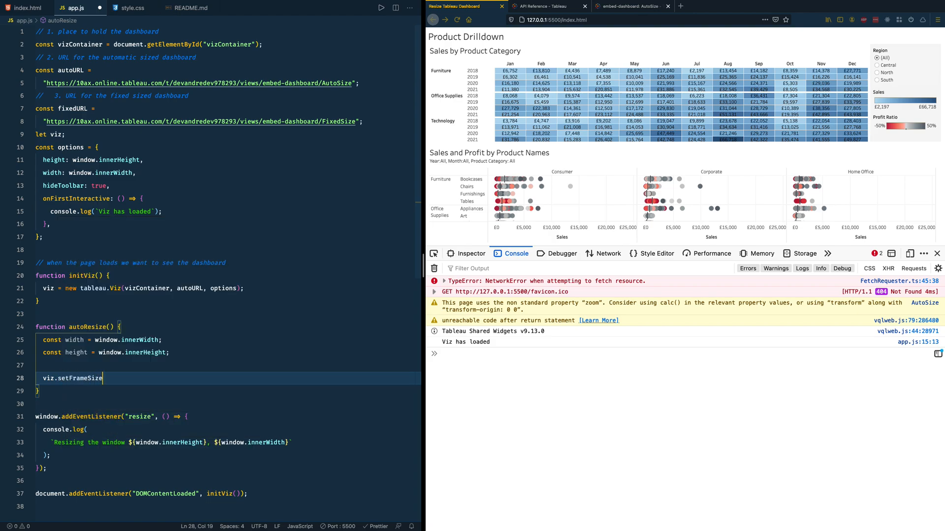
text(()
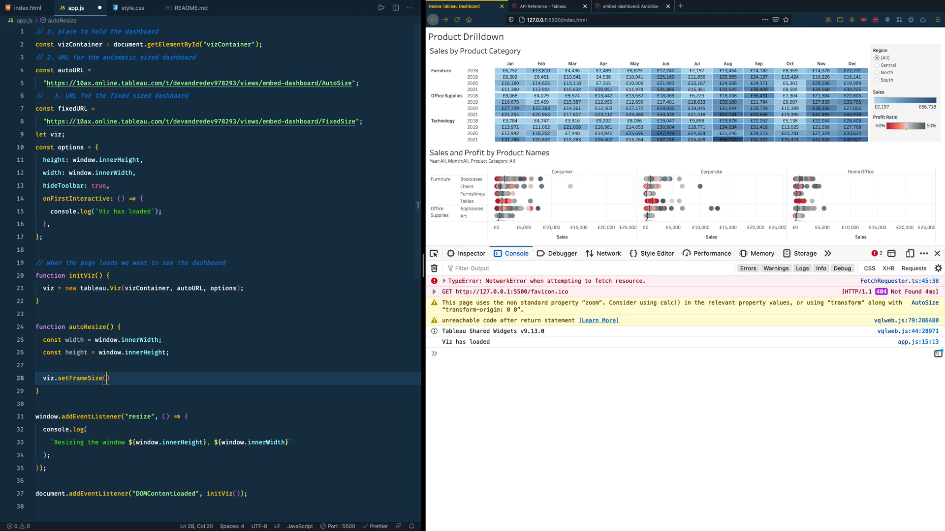
text(width)
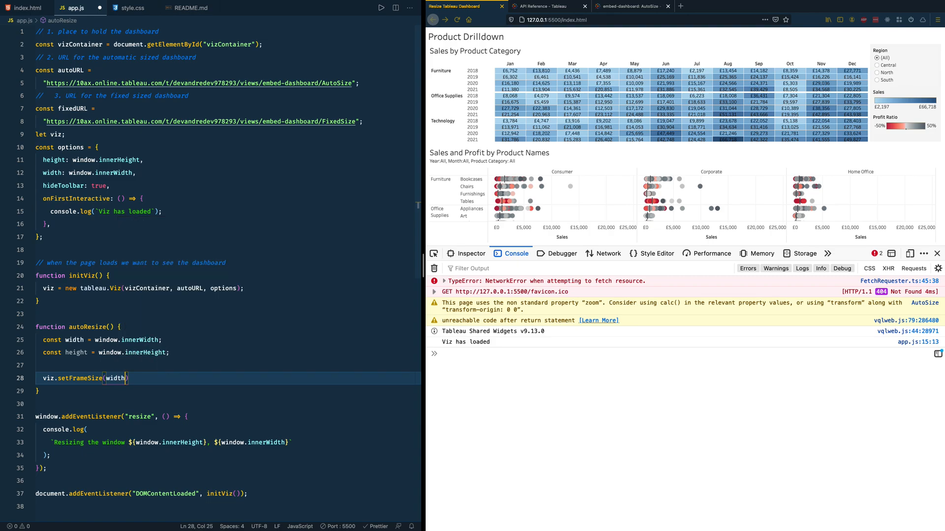
text(, height)
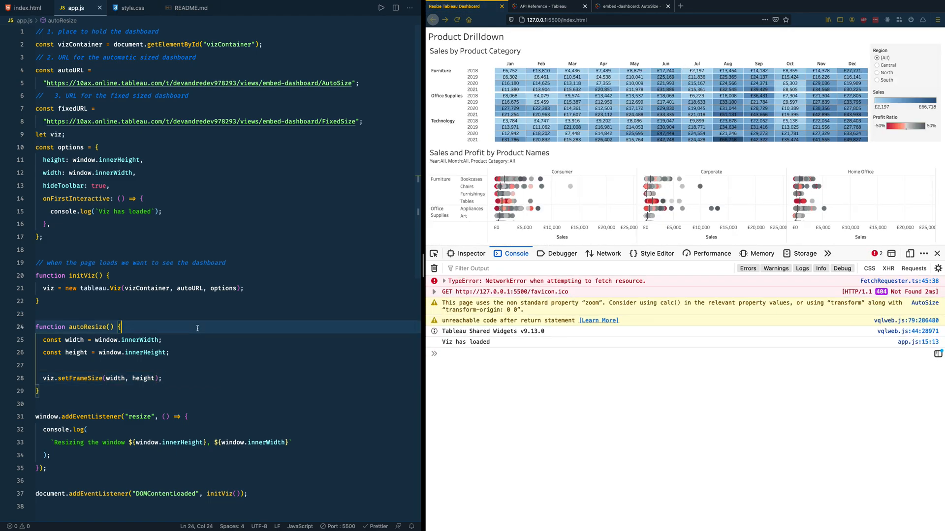
Step: Add autoResize() inside the resize listener so the dashboard tracks the window size
scroll(down, 3)
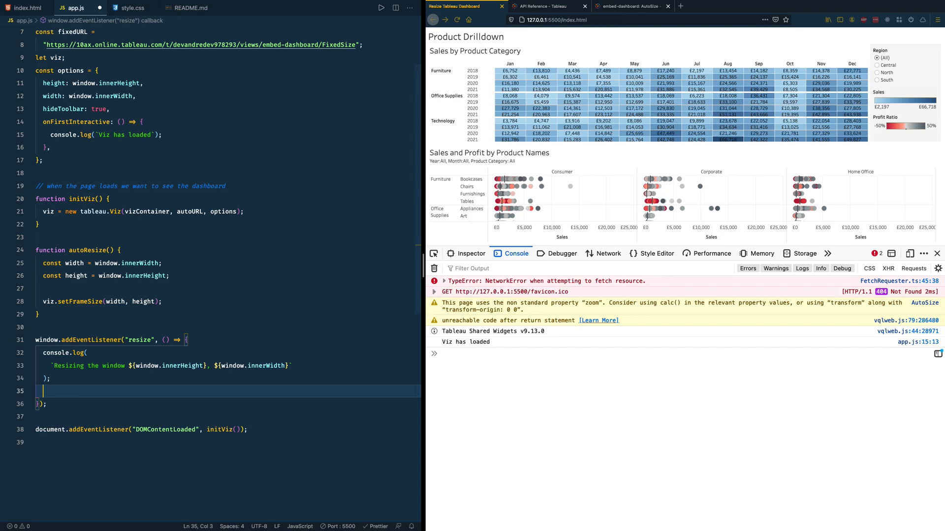
text(autoResize();)
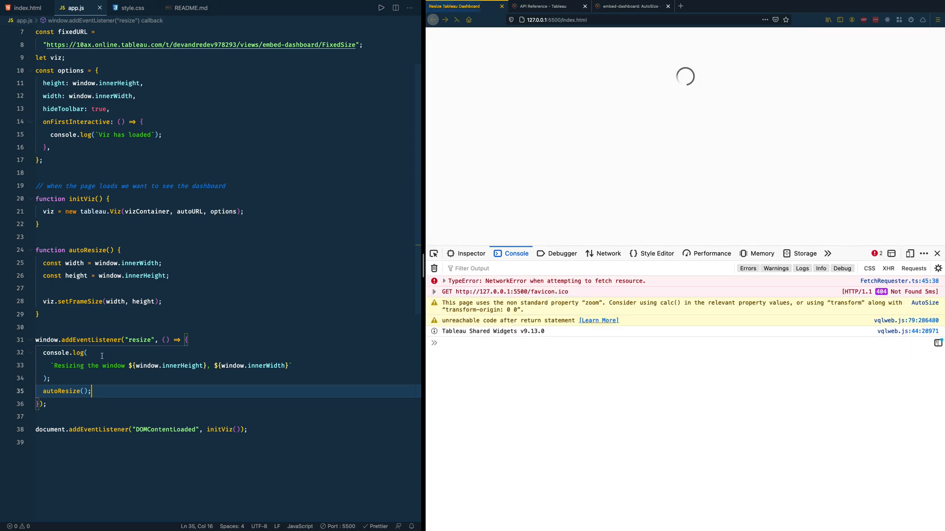
double_click(138, 339)
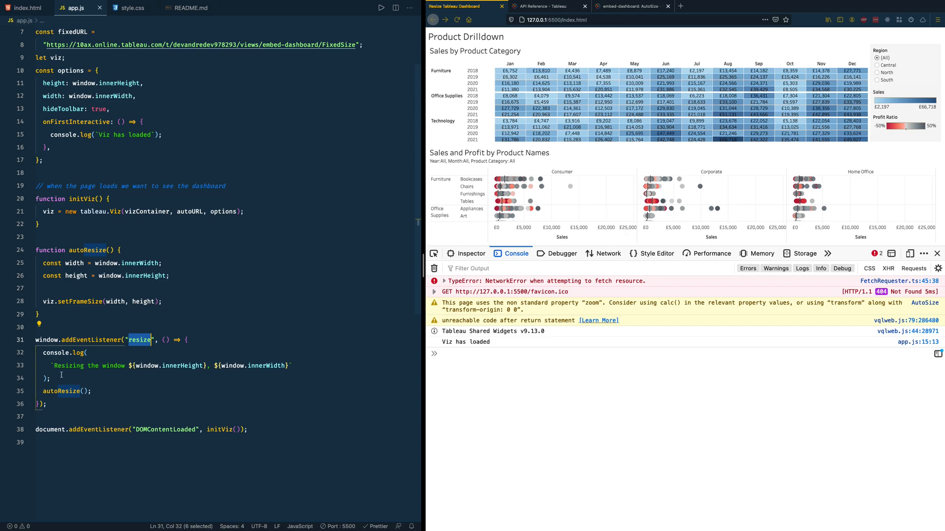
double_click(61, 391)
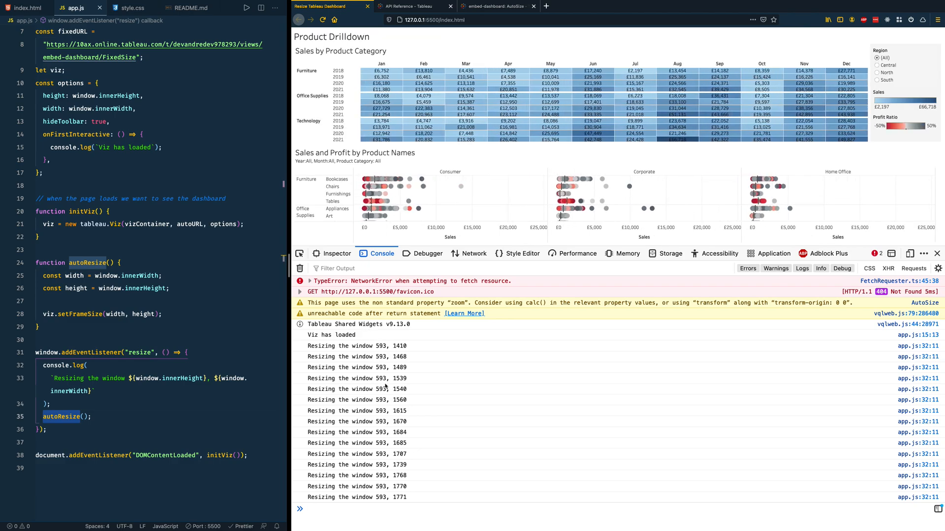
mouse_move(612, 323)
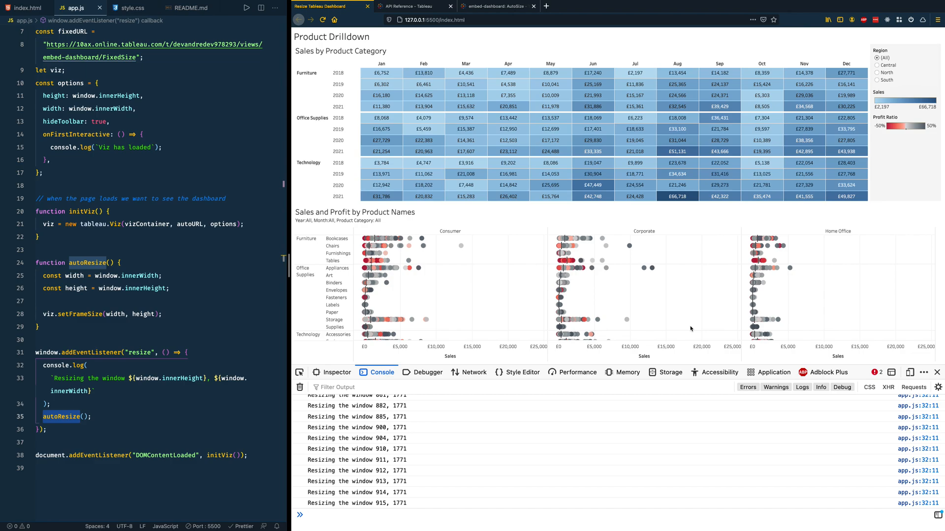
mouse_move(338, 260)
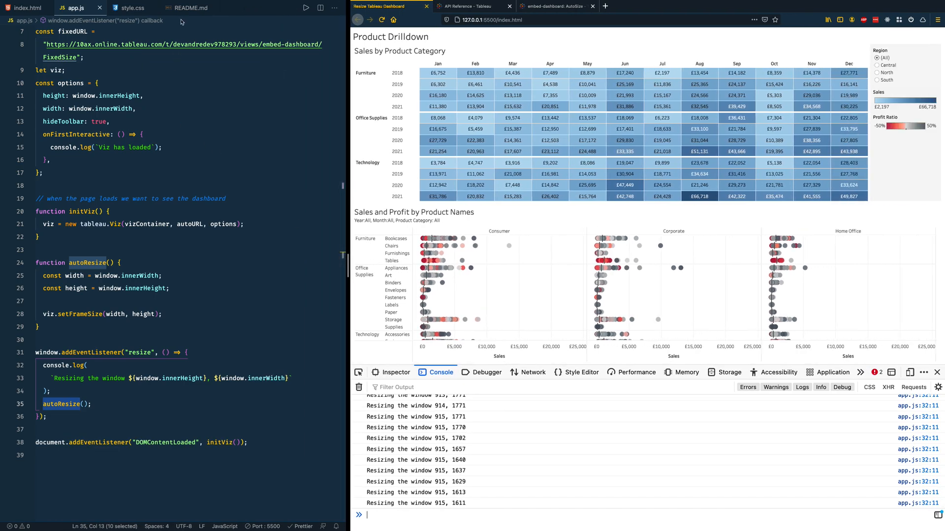
Step: After checking the README, replace autoURL with fixedURL in the tableau.Viz call
click(190, 7)
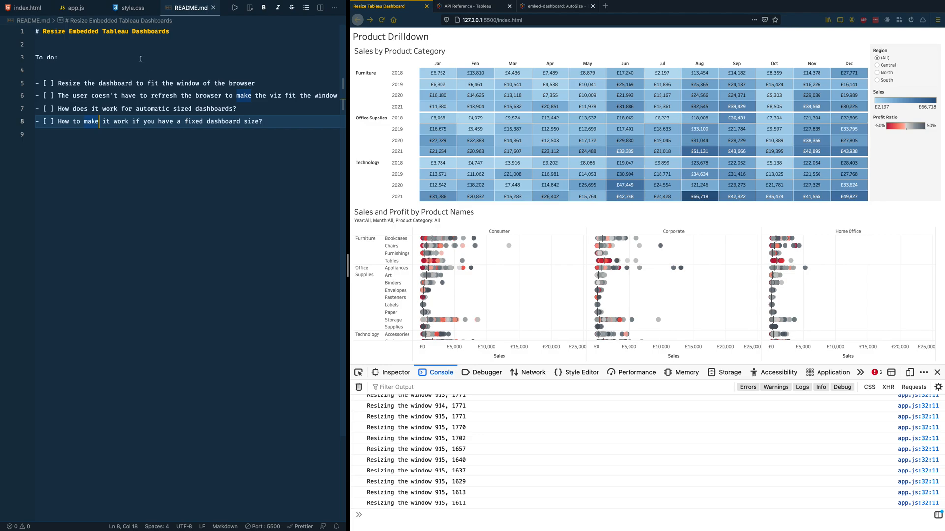
click(71, 8)
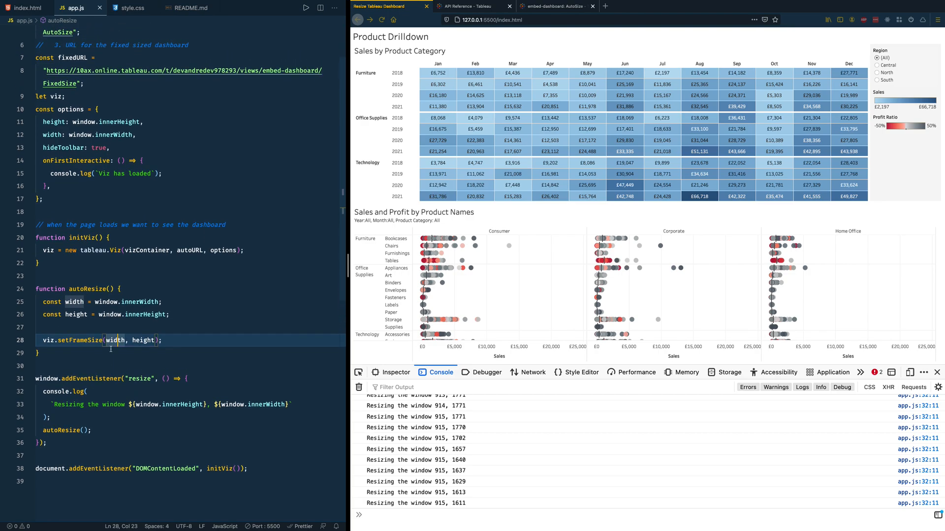
double_click(189, 250)
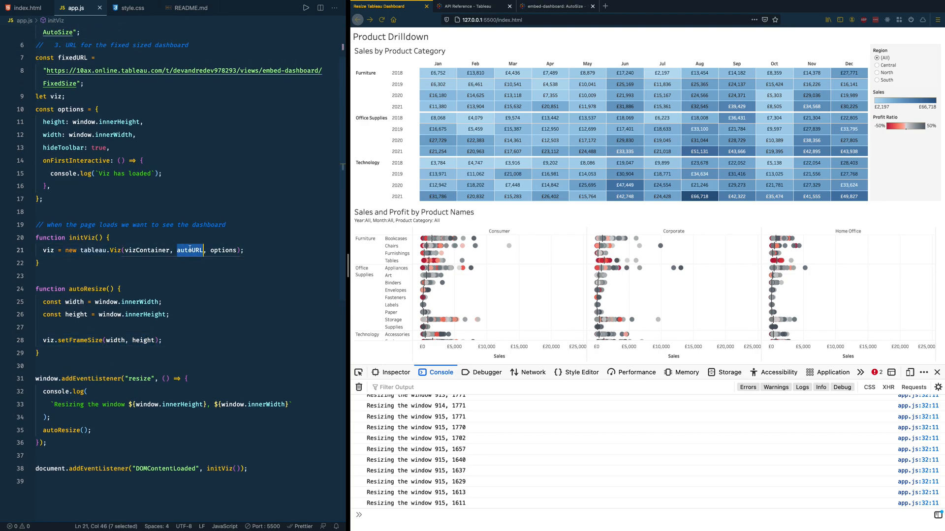
text(f)
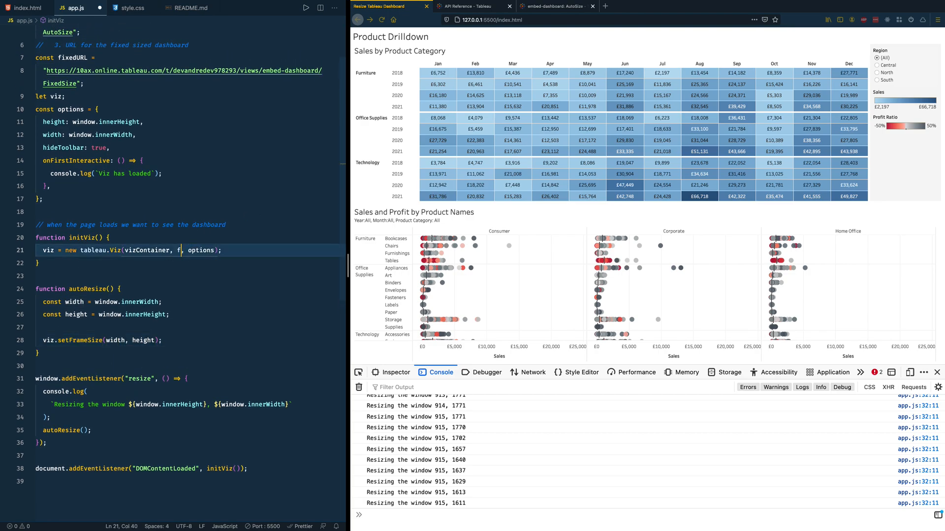
text(ixedURL)
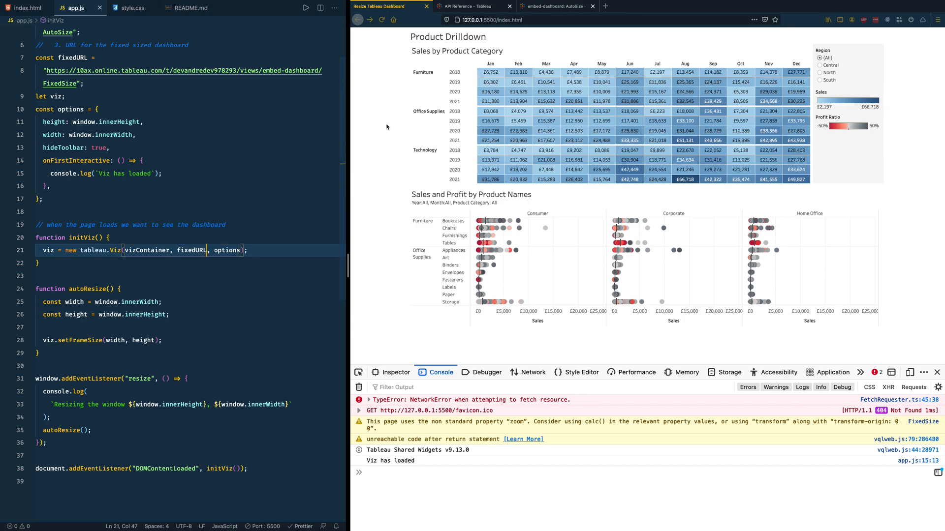
Step: Open the FixedSize dashboard for editing in Tableau Online to see its custom size setting
click(554, 6)
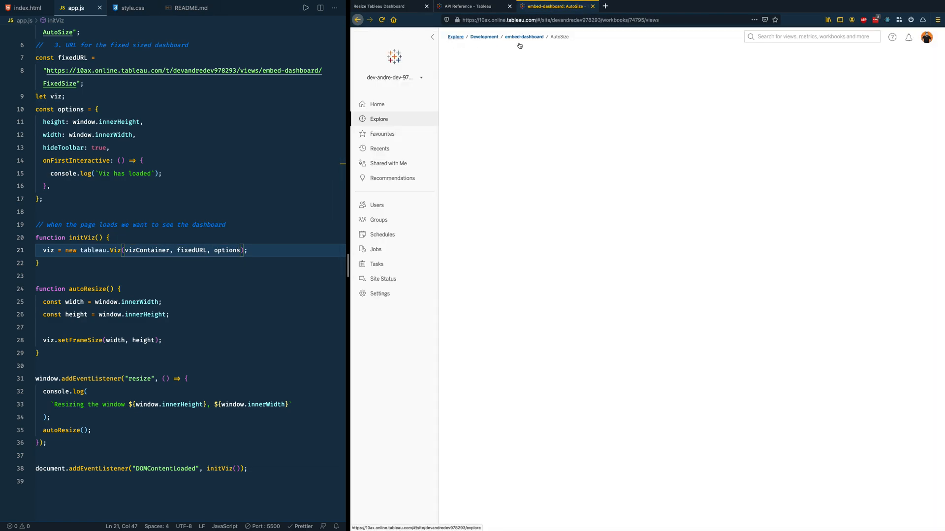
click(523, 36)
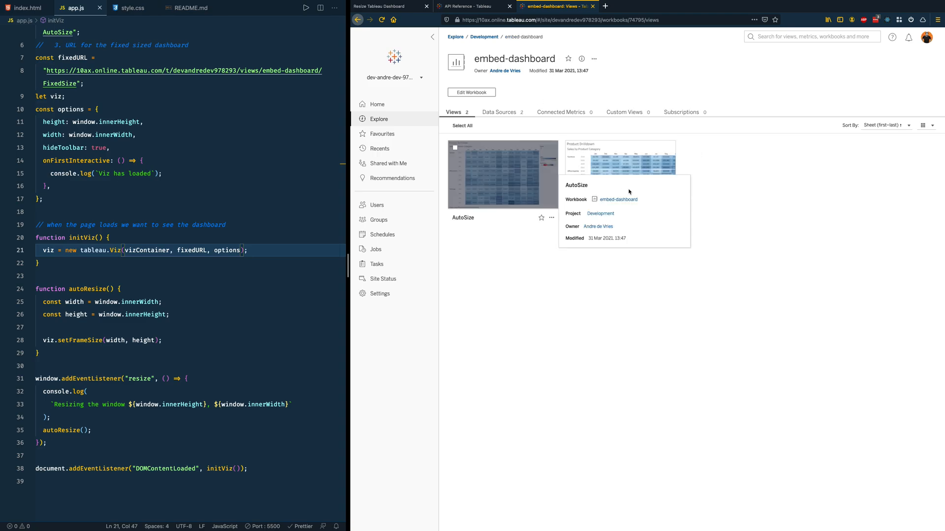
click(619, 157)
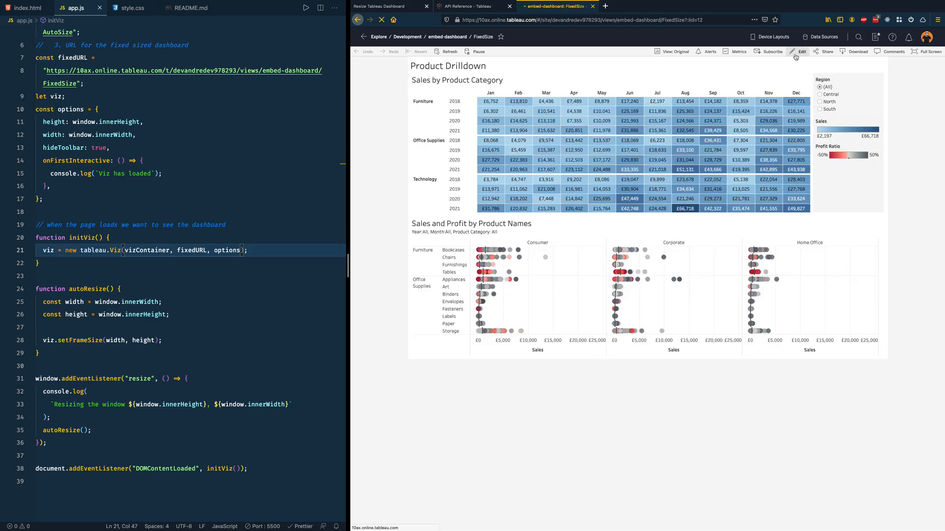
click(801, 51)
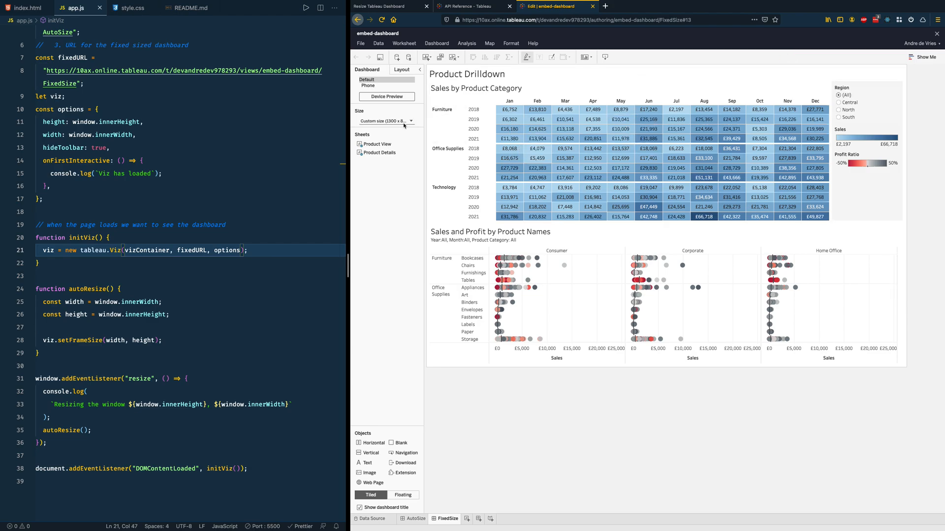
mouse_move(394, 121)
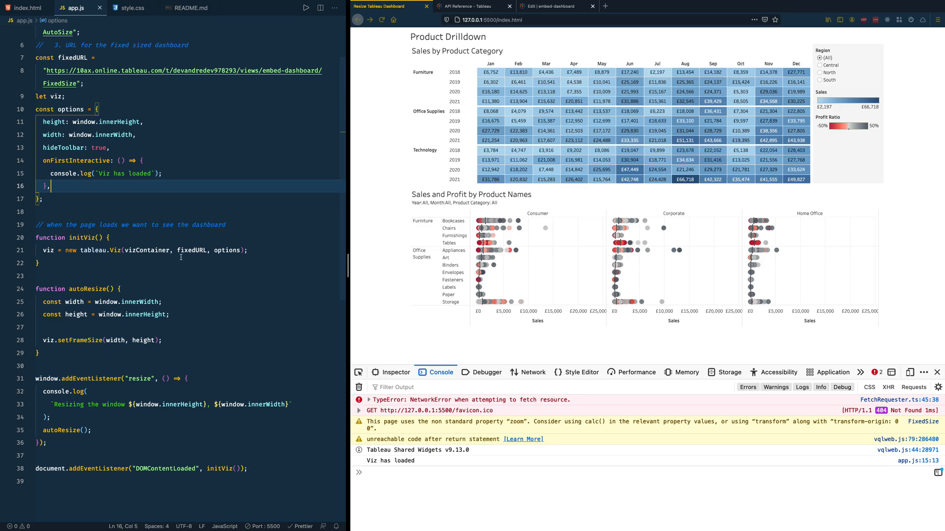
double_click(192, 250)
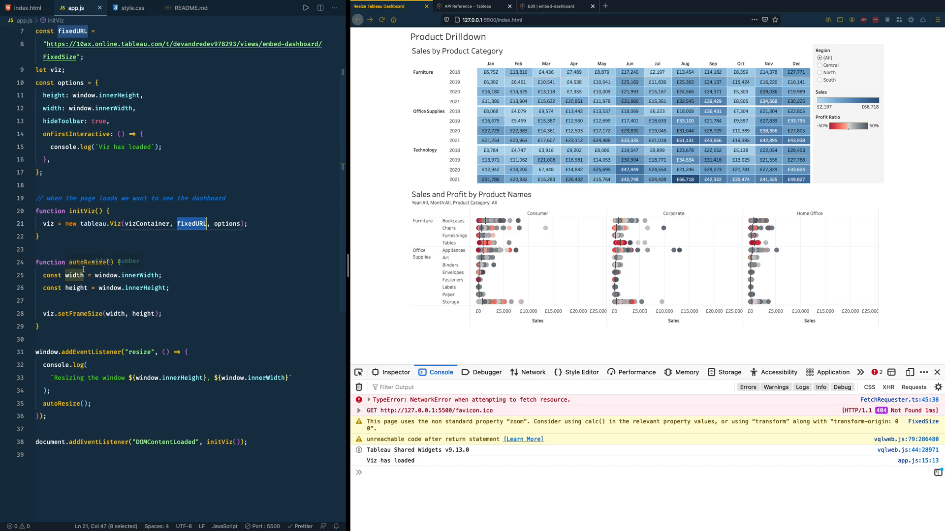
double_click(79, 313)
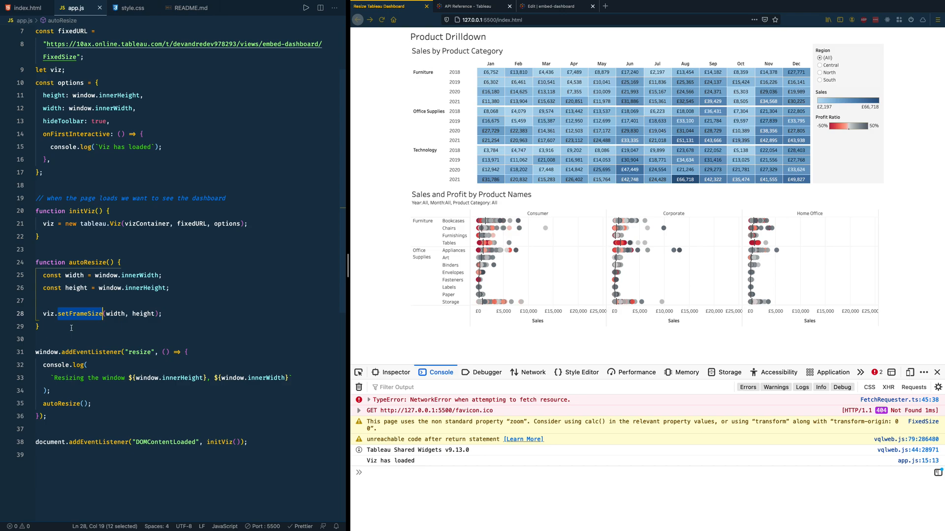
Step: Declare an empty function reSizeFixedDashboard() {} right after autoResize's closing brace
click(40, 326)
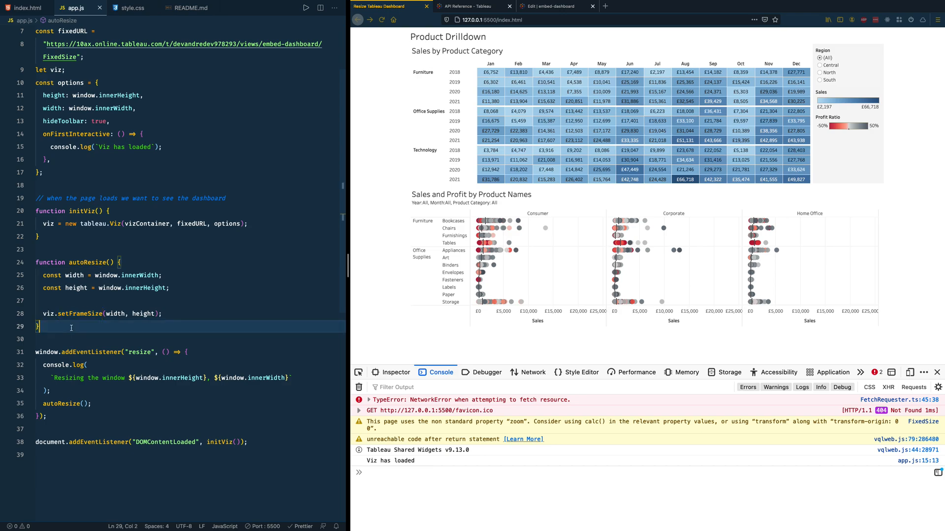
text(function)
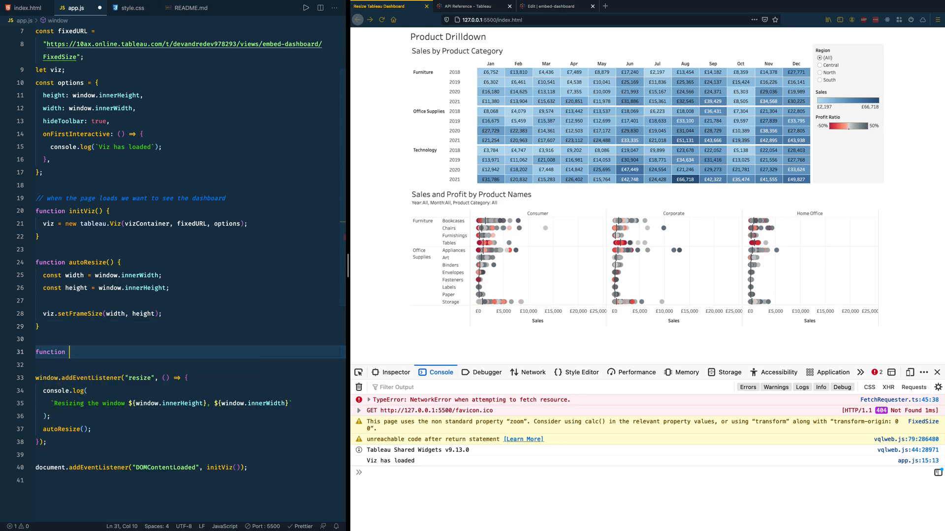
text(reS)
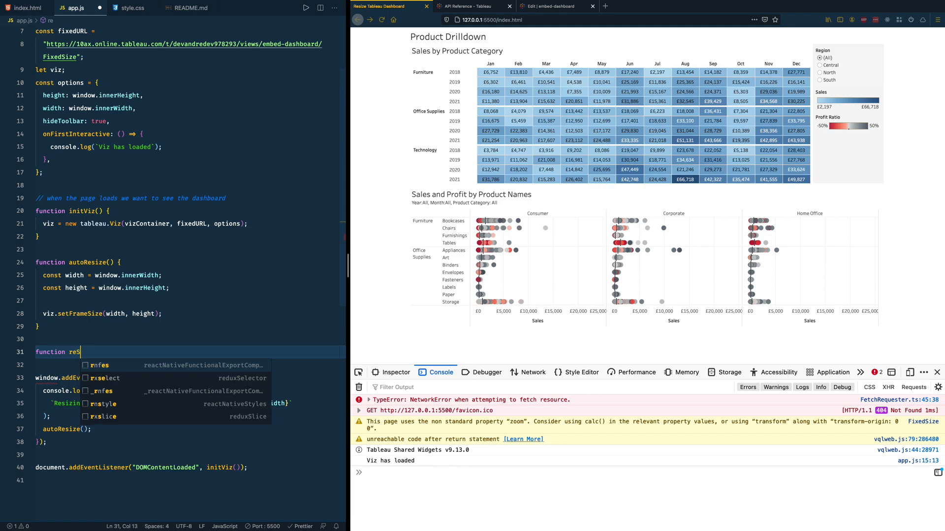
text(izeFixedDash)
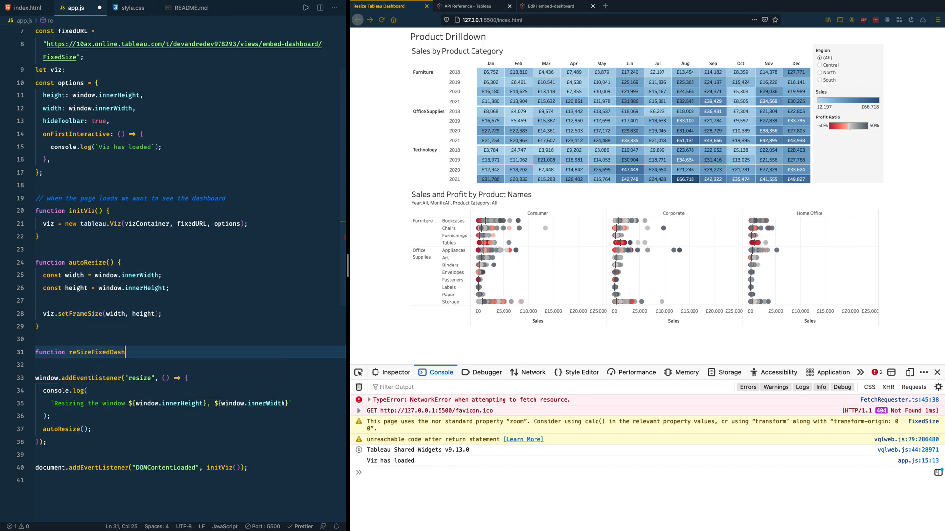
text(board() {})
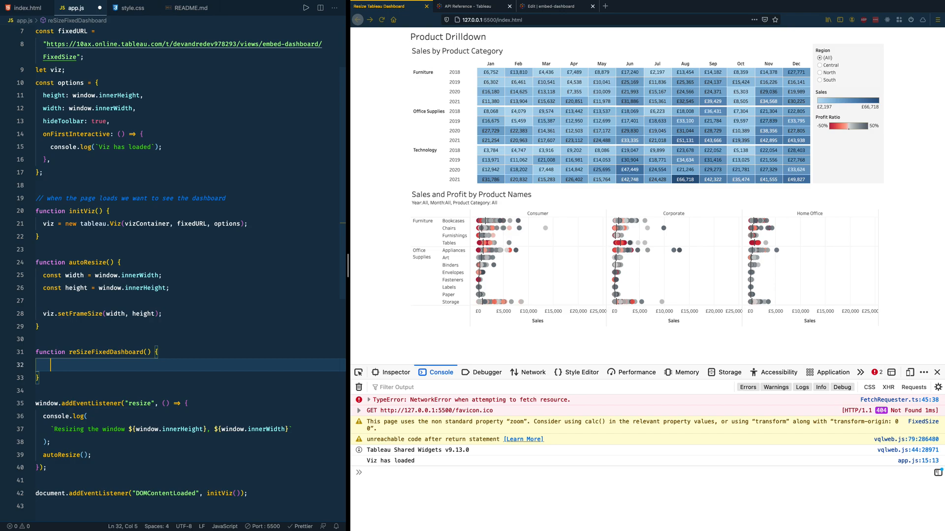
Step: Declare const sheet = viz.getWorkbook().getActiveSheet() inside reSizeFixedDashboard
text(const sheet = viz.)
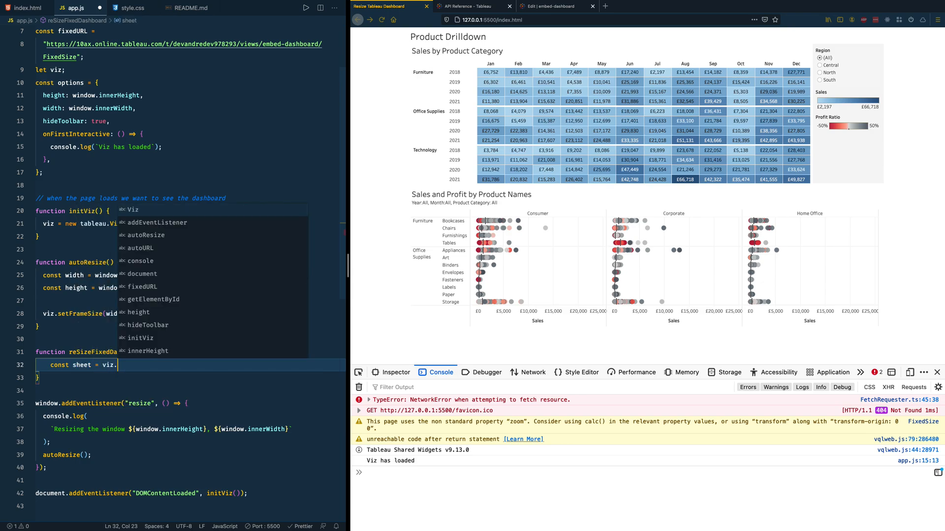
text(getWorkbo)
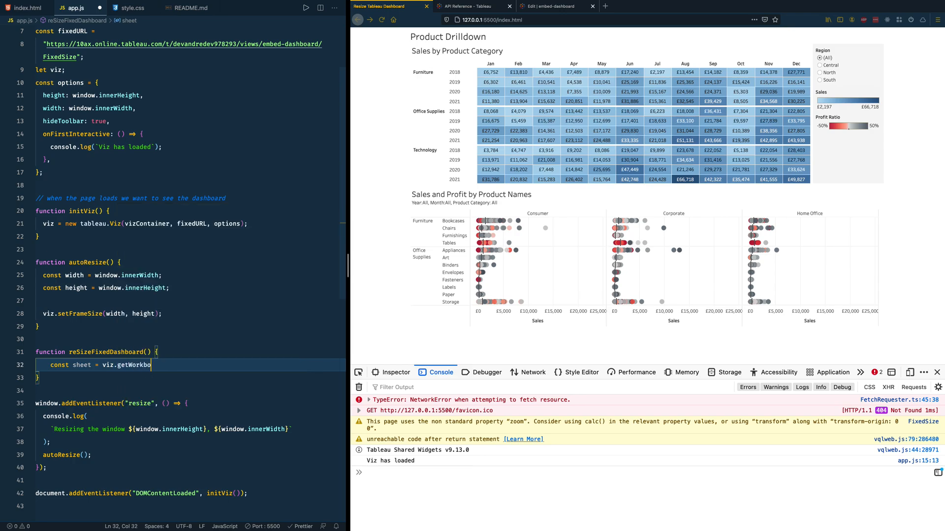
text(ok())
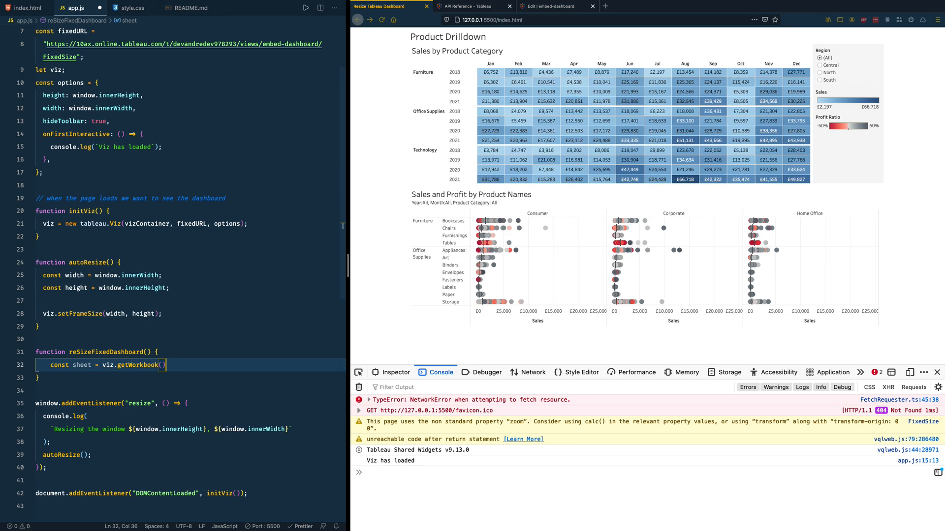
text(.getAc)
text(sheet.)
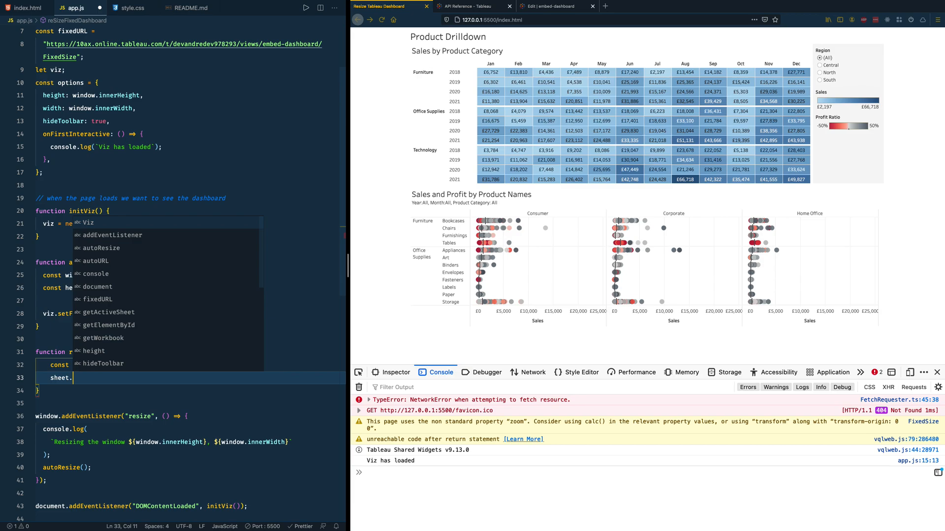
Step: Call sheet.changeSizeAsync with the option behavior: "EXACTLY"
text(changeSizeAsync)
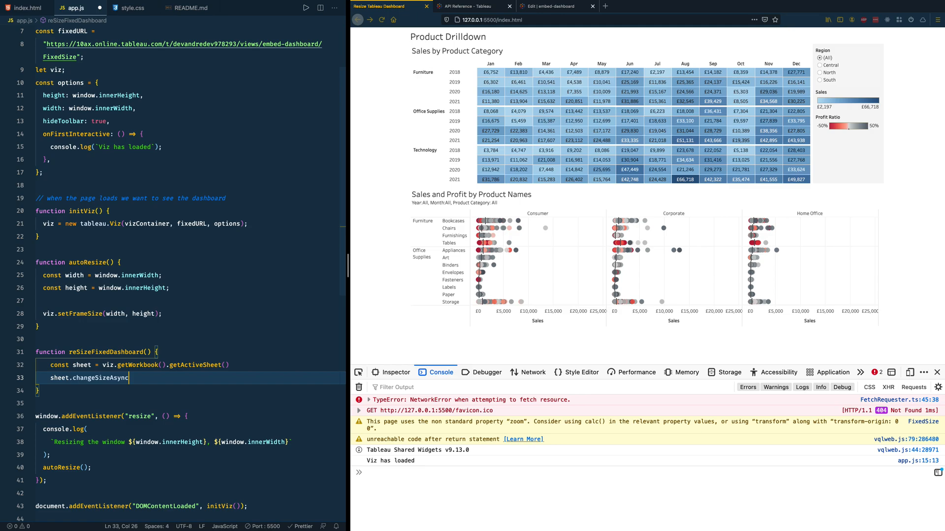
text(())
text({)
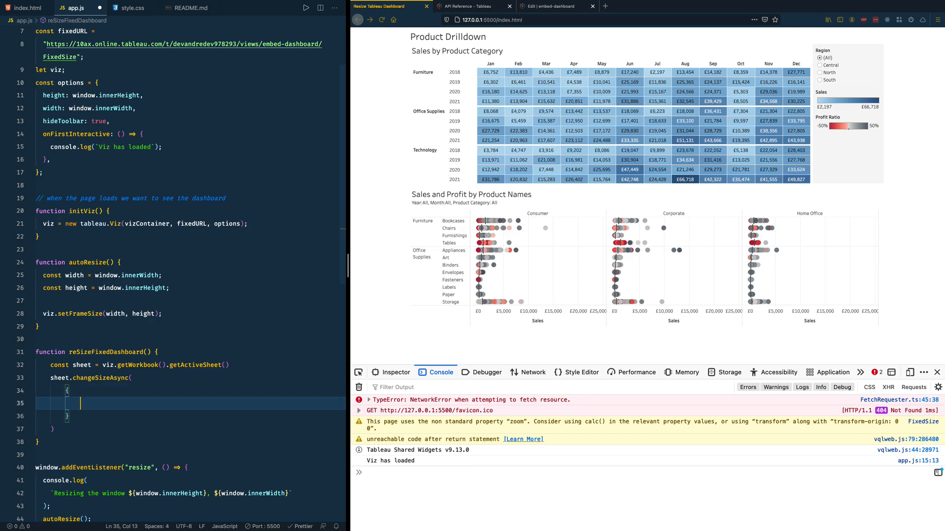
text(behav)
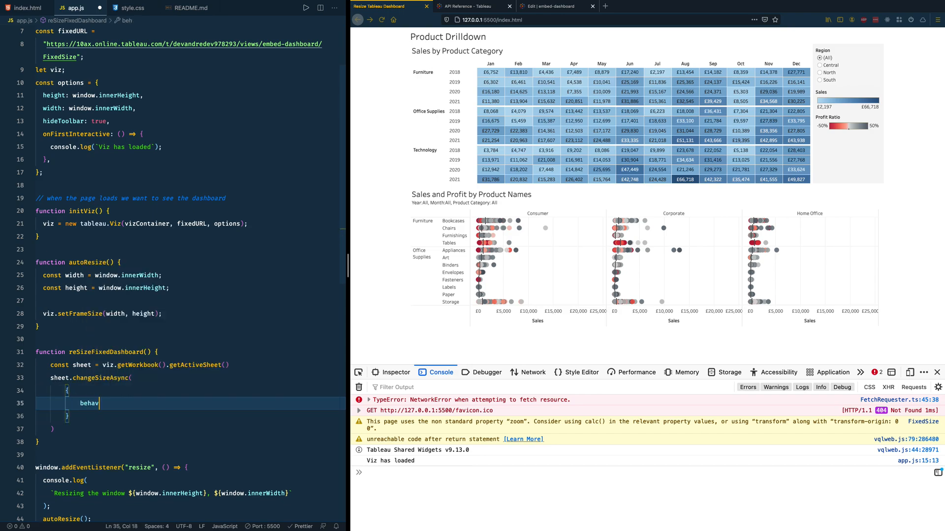
text(ior)
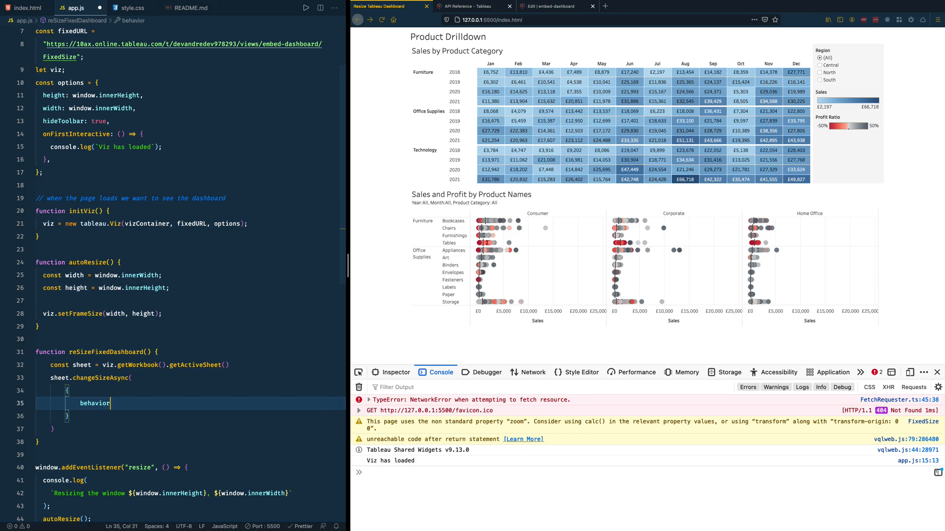
text(: ")
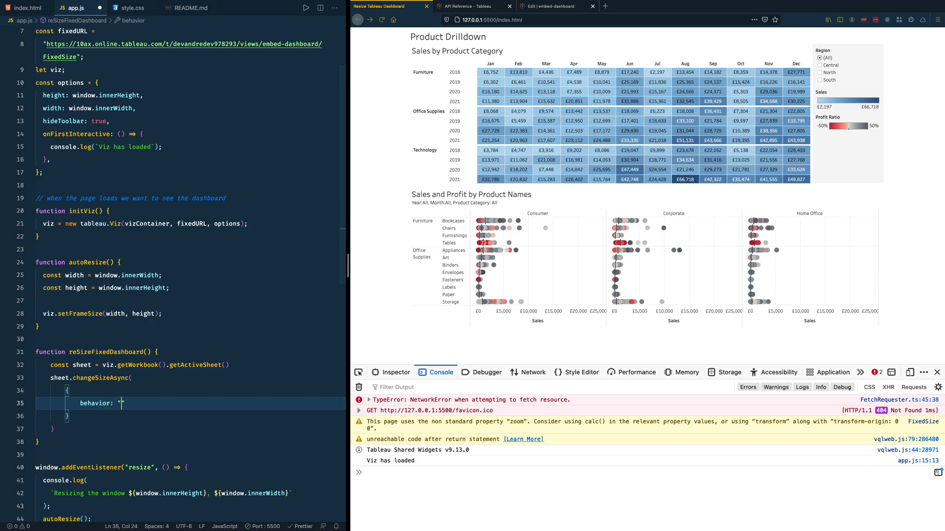
text(EXACTLY)
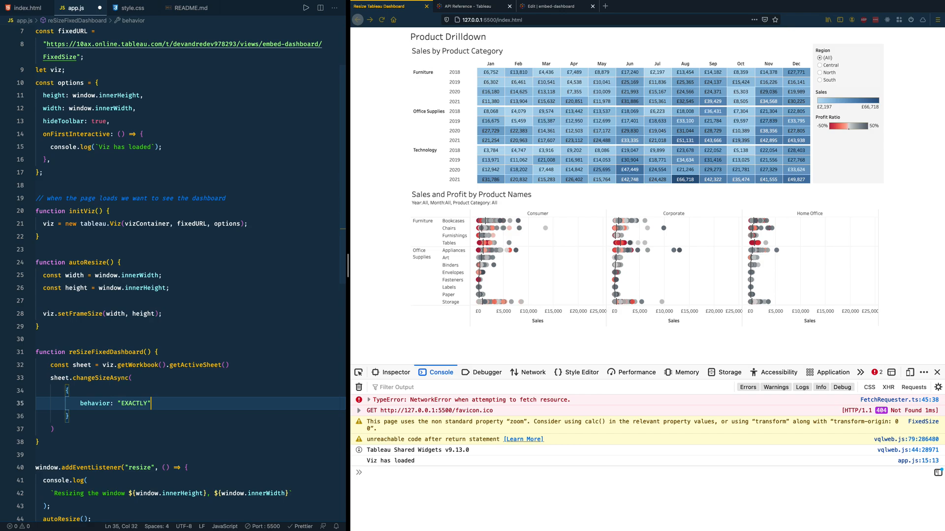
key(Enter)
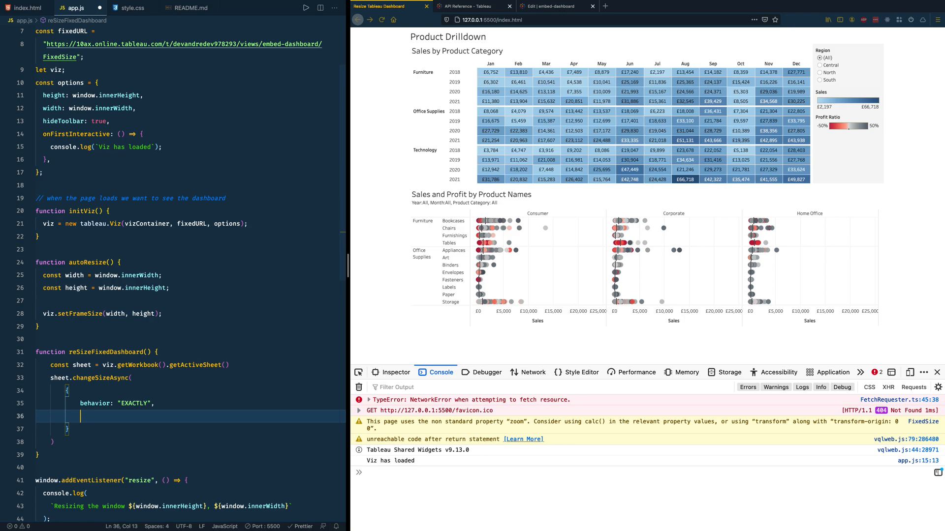
Step: Add maxSize with height window.innerHeight and width window.innerWidth to the options
text(maxSiz)
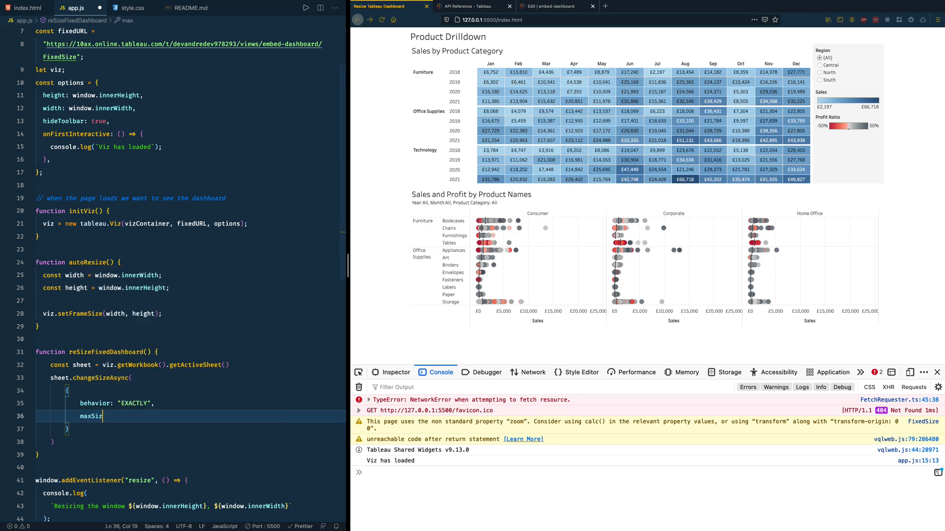
text(e)
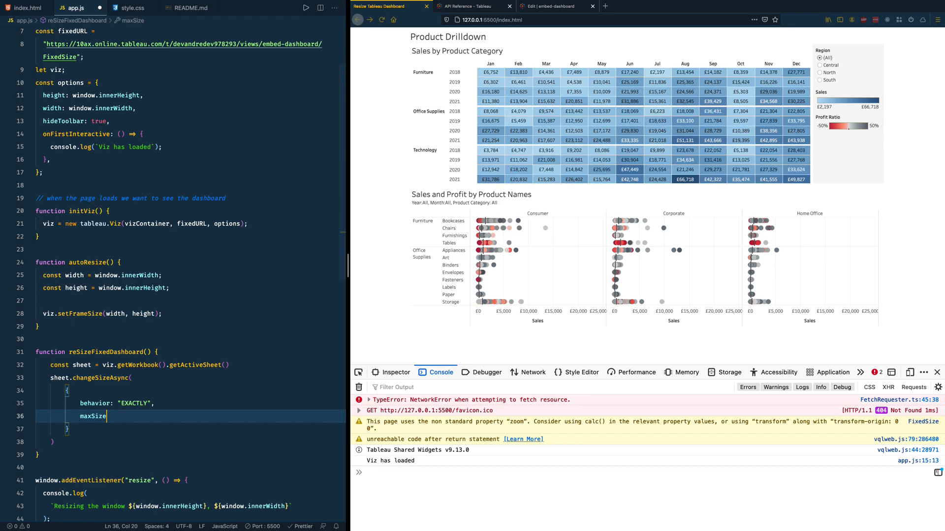
text(:)
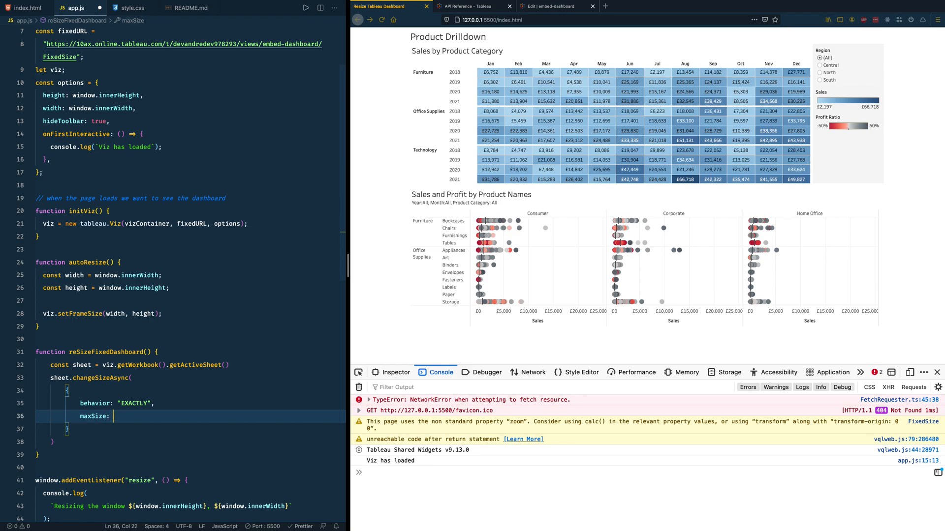
text({)
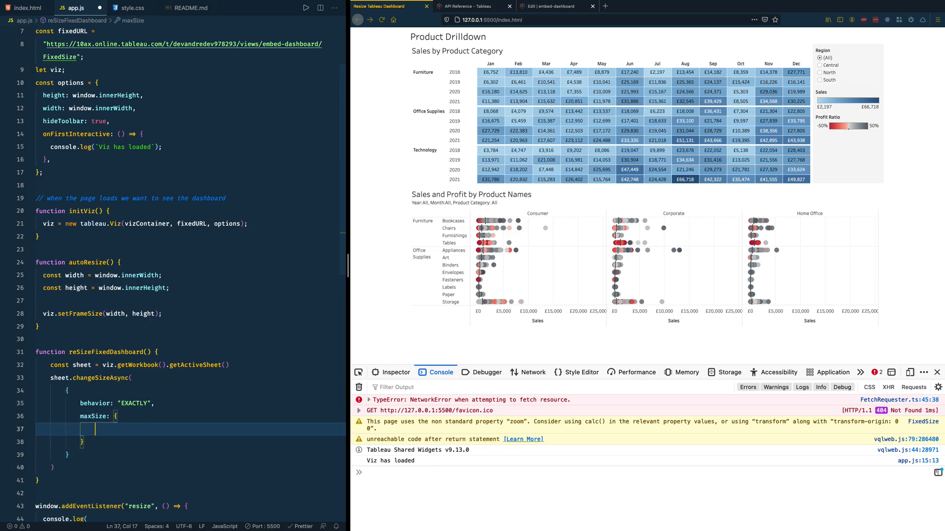
text(height:)
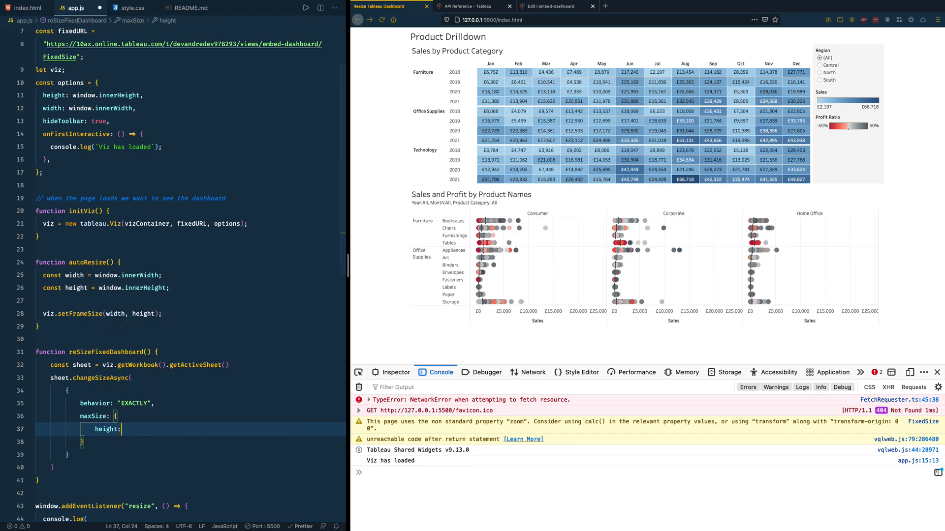
text(window.)
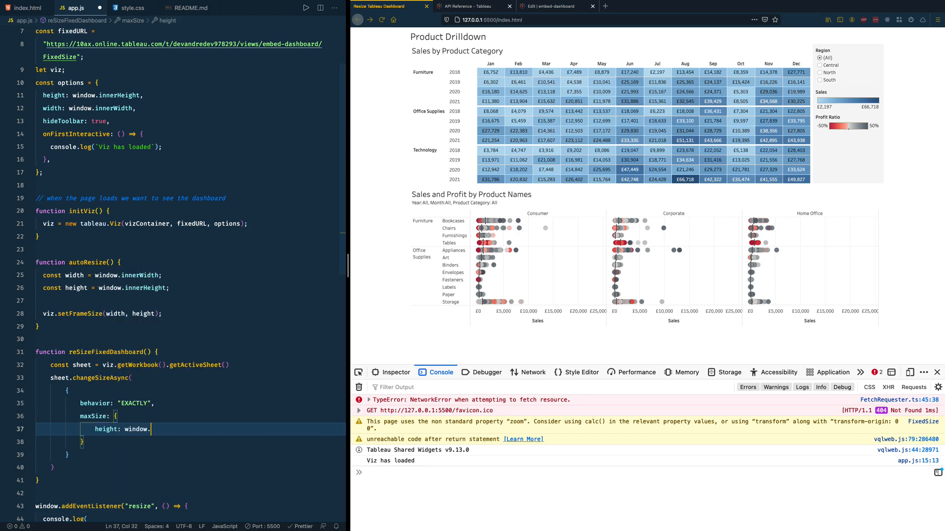
text(innerHeight)
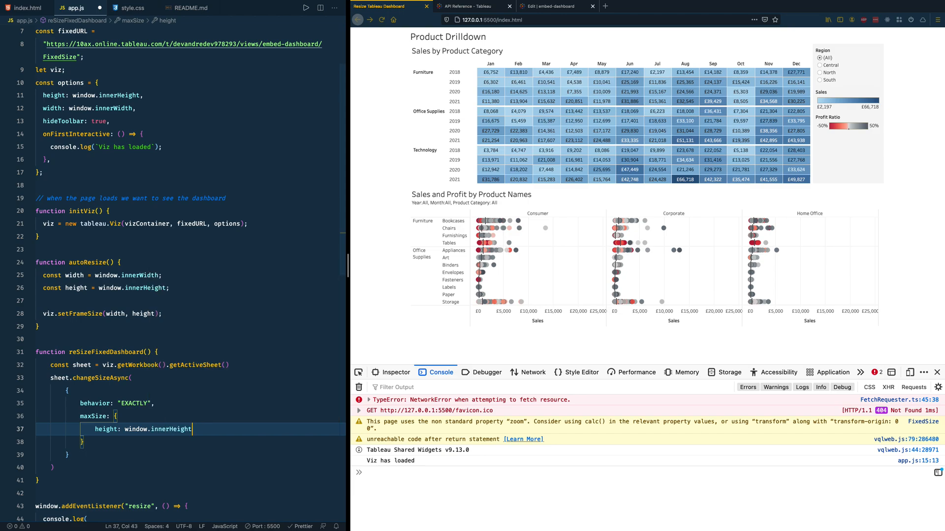
text(with)
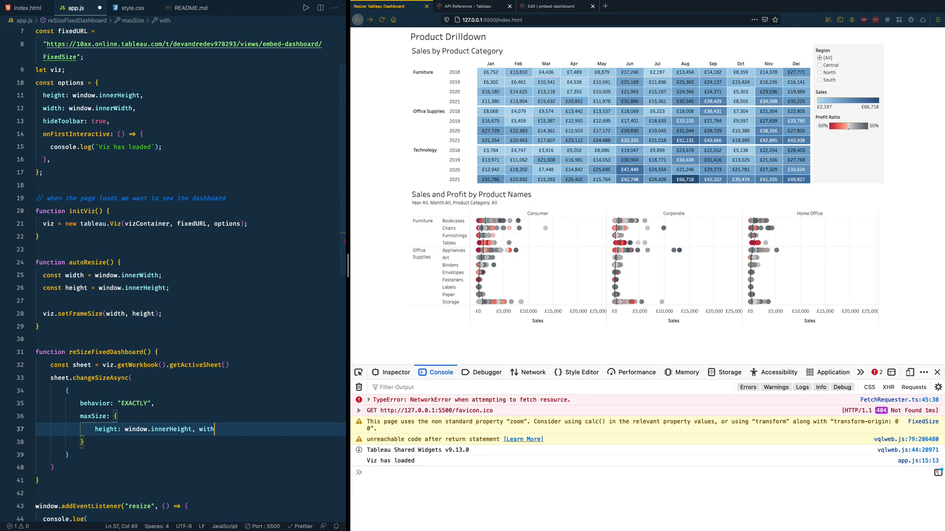
key(Backspace)
text(dth: window.innerWidth)
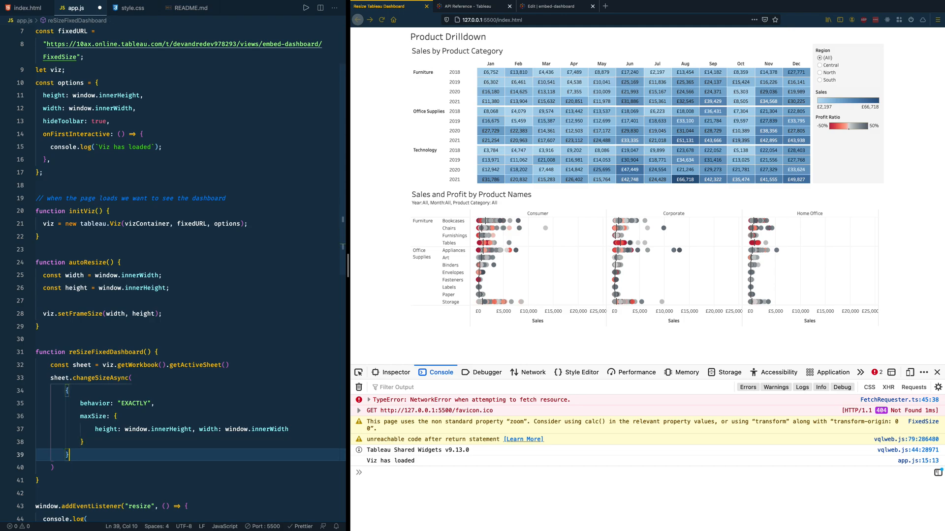
Step: Chain .then(viz.setFrameSize(window.innerWidth, window.innerHeight)) onto the changeSizeAsync call
text(.then()
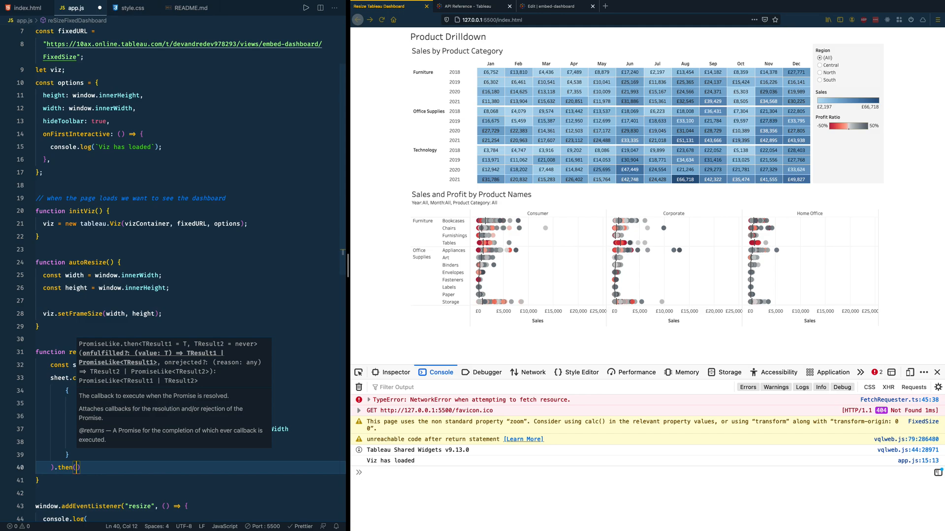
text(viz.s)
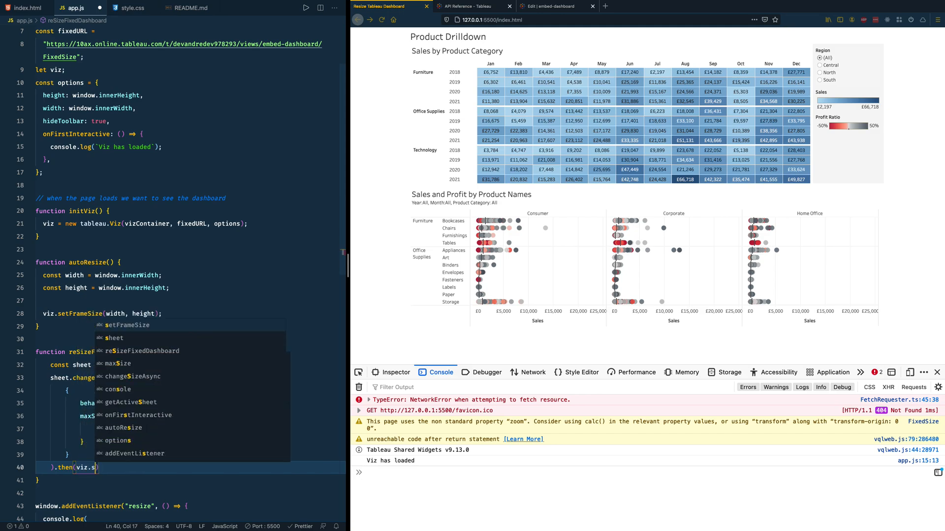
text(etFrameSize()
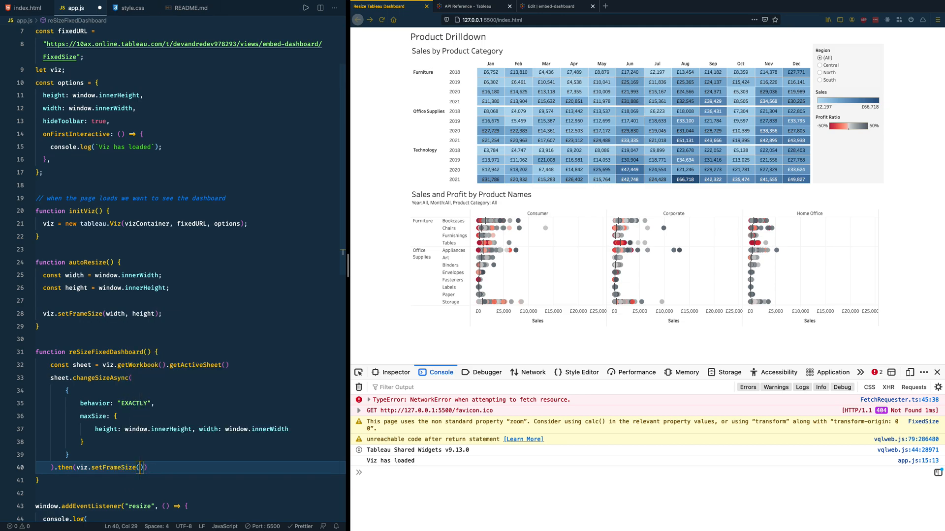
text(window.)
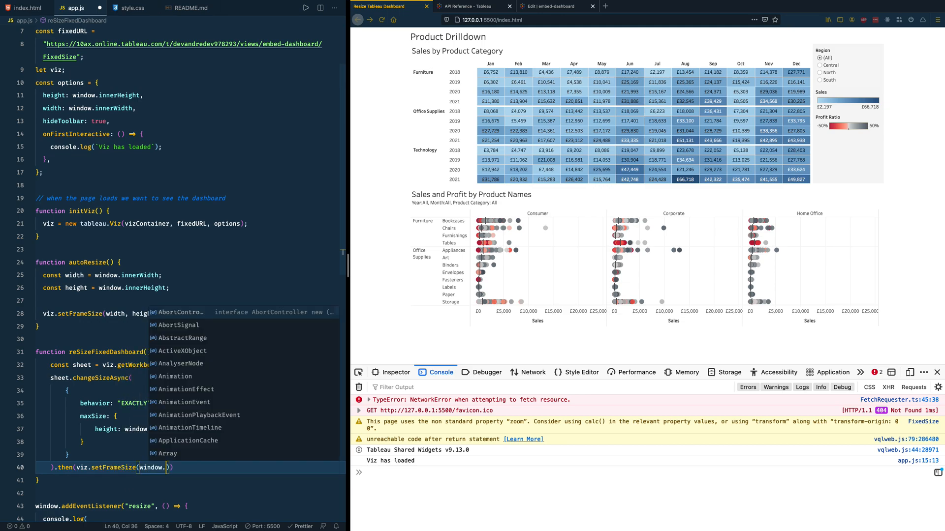
text(innerWidth,)
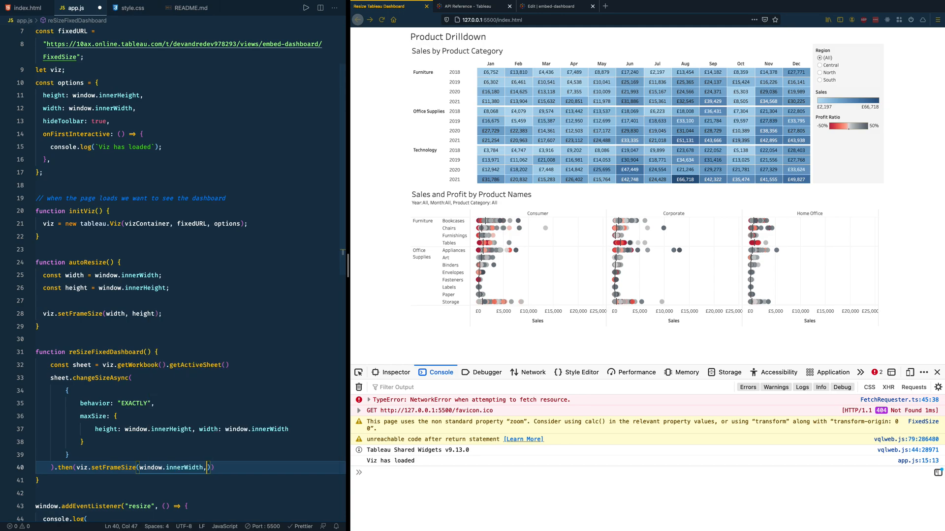
text(window.innerHeight)
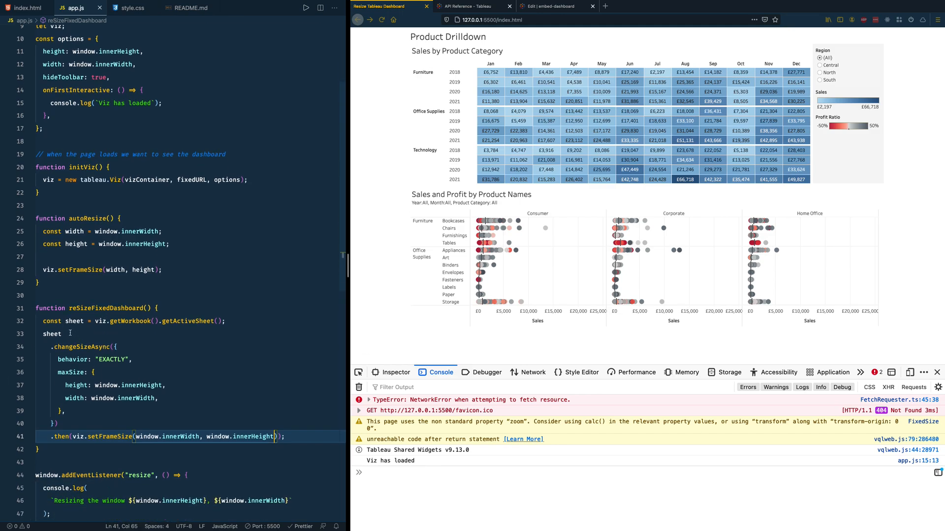
Step: Replace autoResize() with reSizeFixedDashboard() in the window resize listener and save
scroll(down, 3)
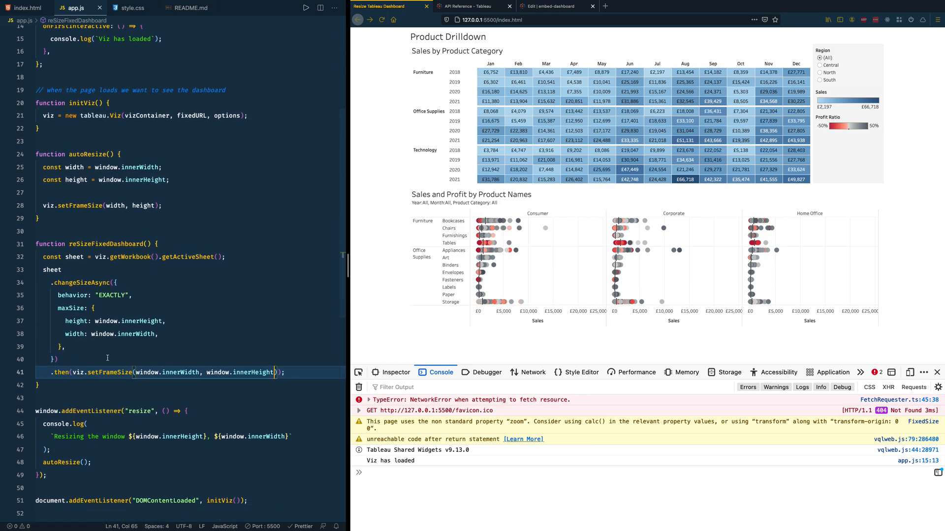
mouse_move(142, 320)
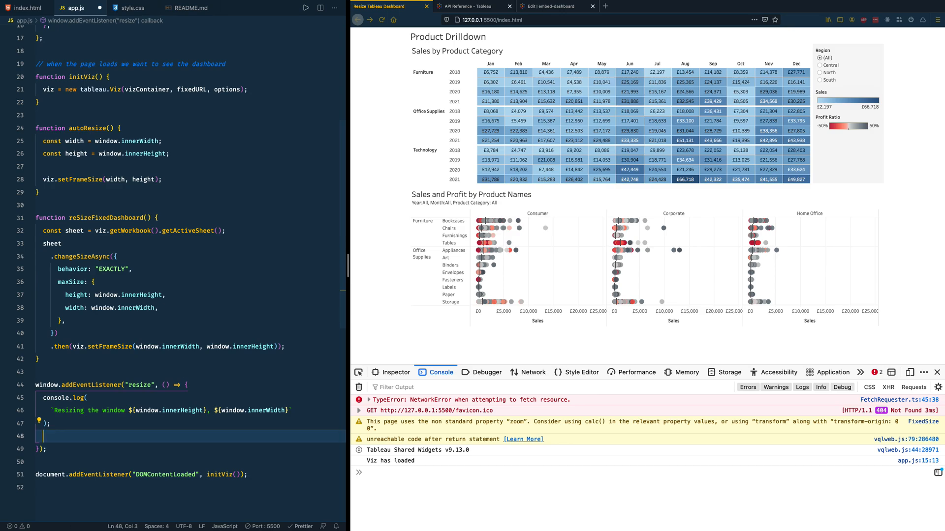
text(resi)
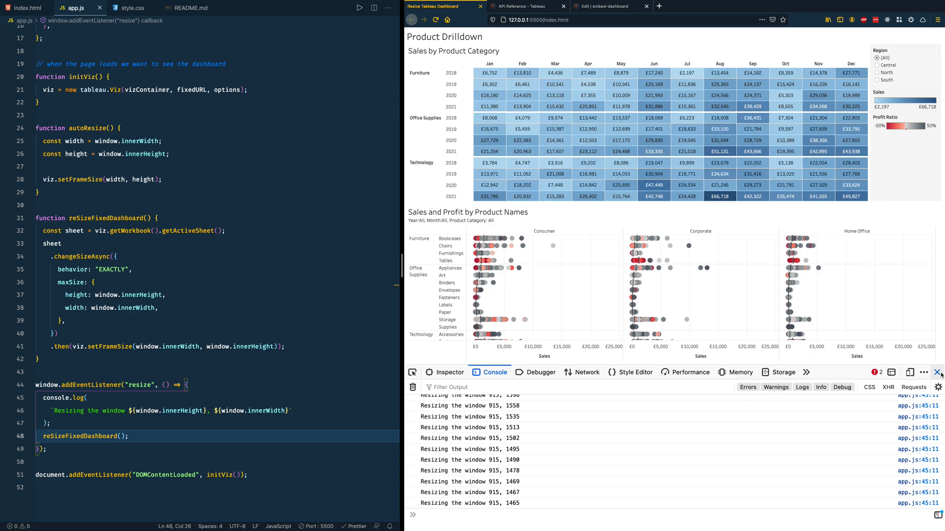
Step: Close Firefox DevTools so the Product Drilldown dashboard fills the whole window
click(938, 372)
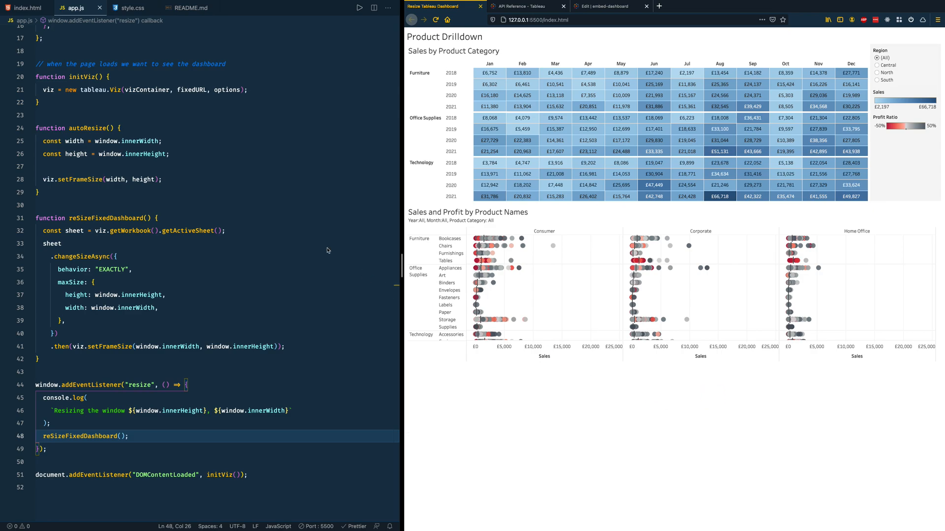